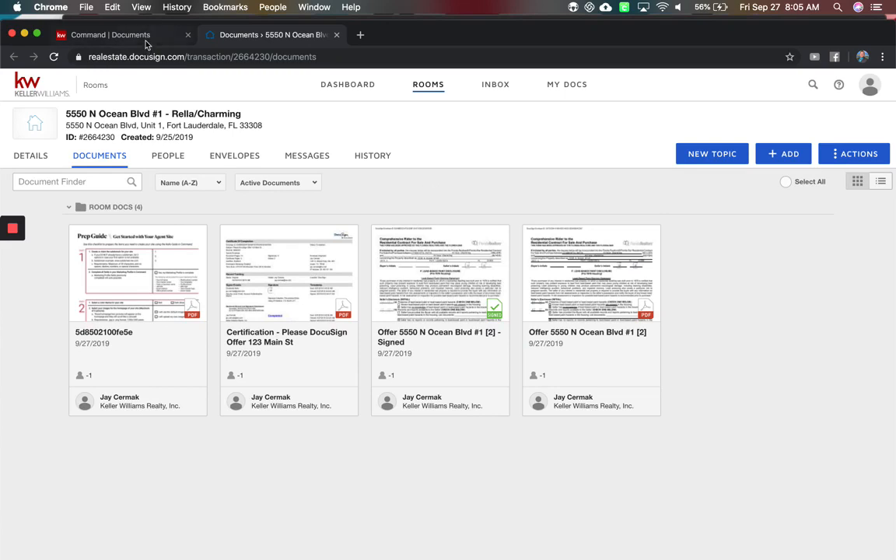
Check the listing's documents in Command, return to Rooms, and bring up the account menu
click(108, 34)
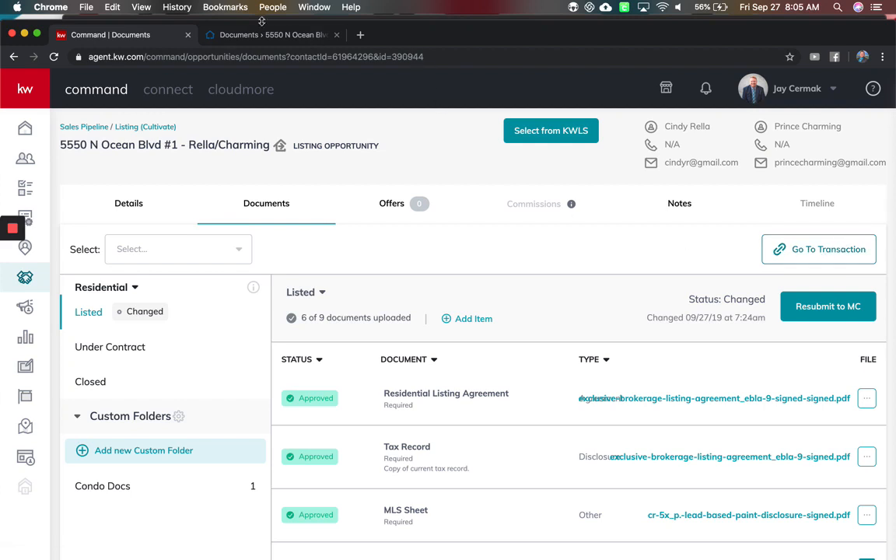
click(268, 34)
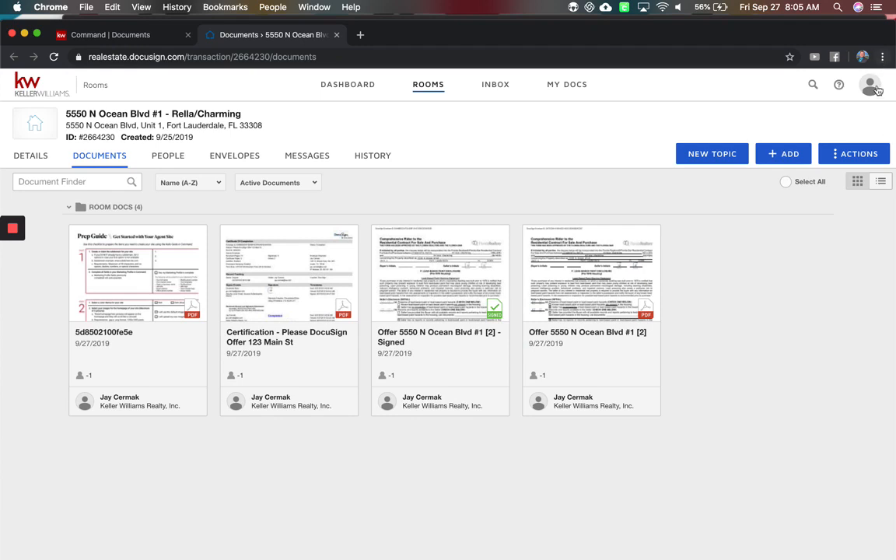
click(871, 84)
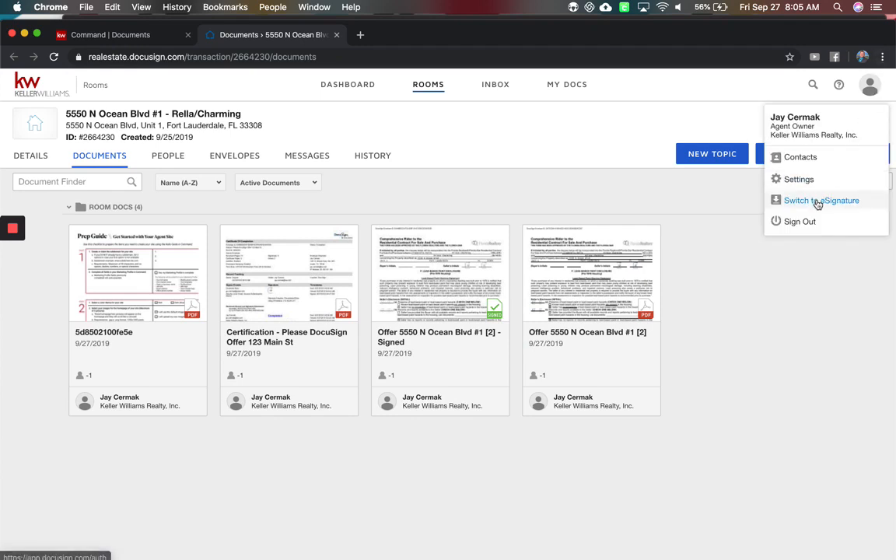
Switch to eSignature, dismiss the templates tip, review Shared with Me, and return to the empty My Templates list
click(822, 199)
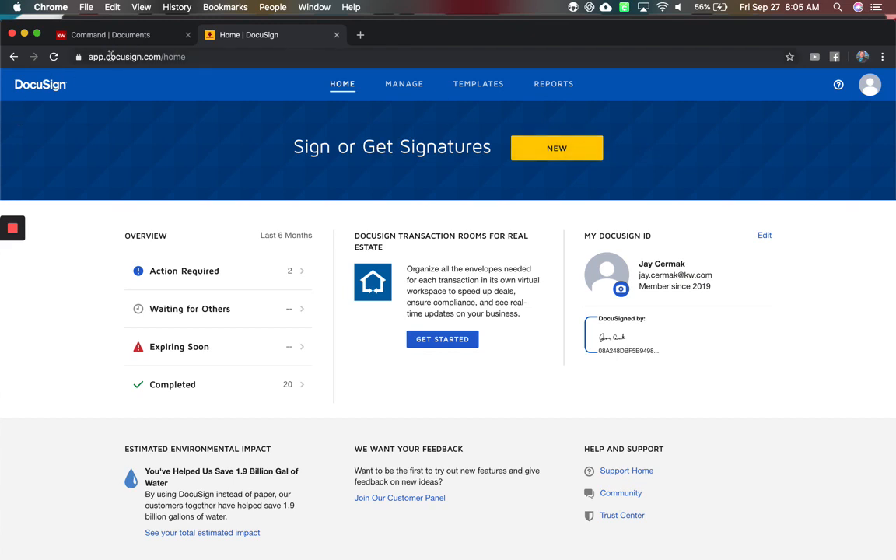
click(479, 84)
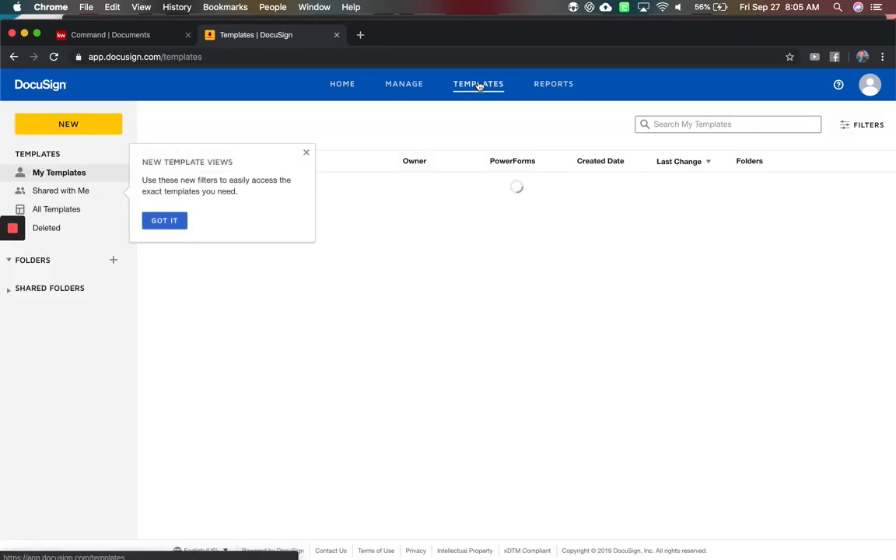
click(165, 221)
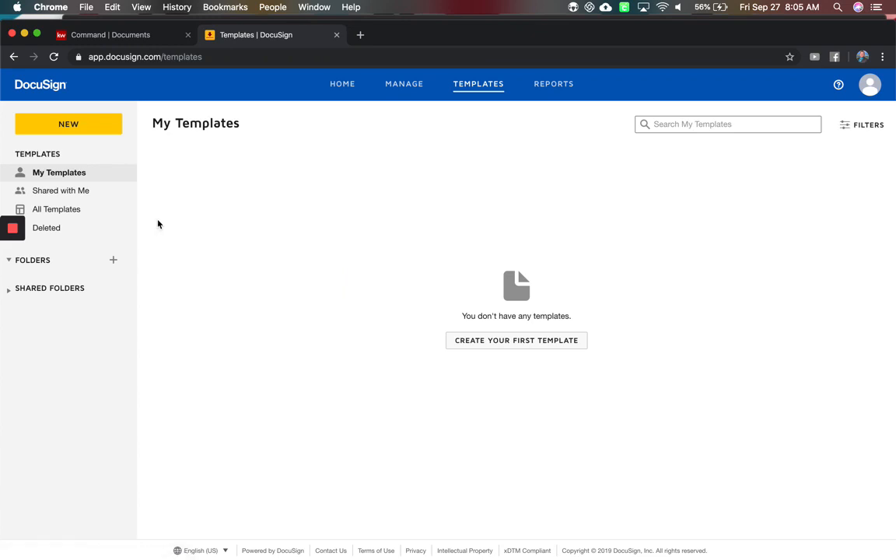
click(62, 190)
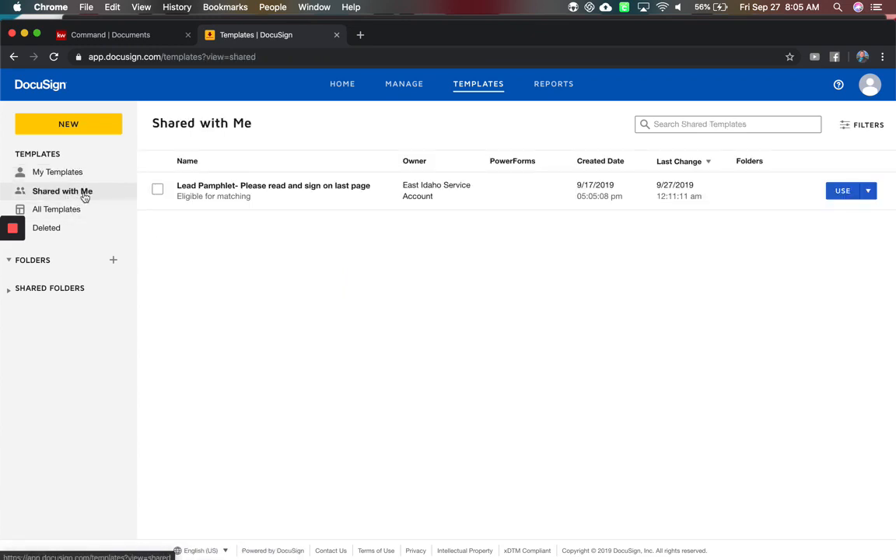
click(58, 171)
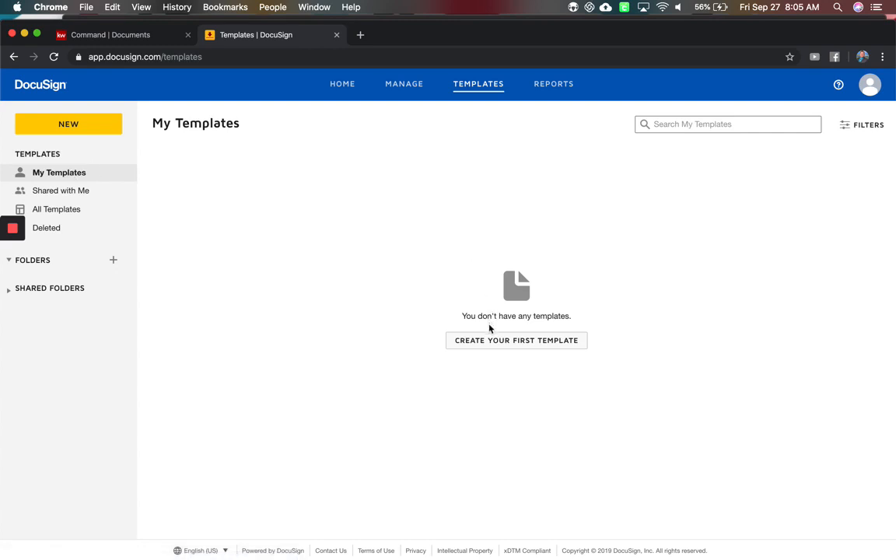
Create a template named 'Wire Fraud Disclosure' with the description 'Here's the form!'
click(517, 339)
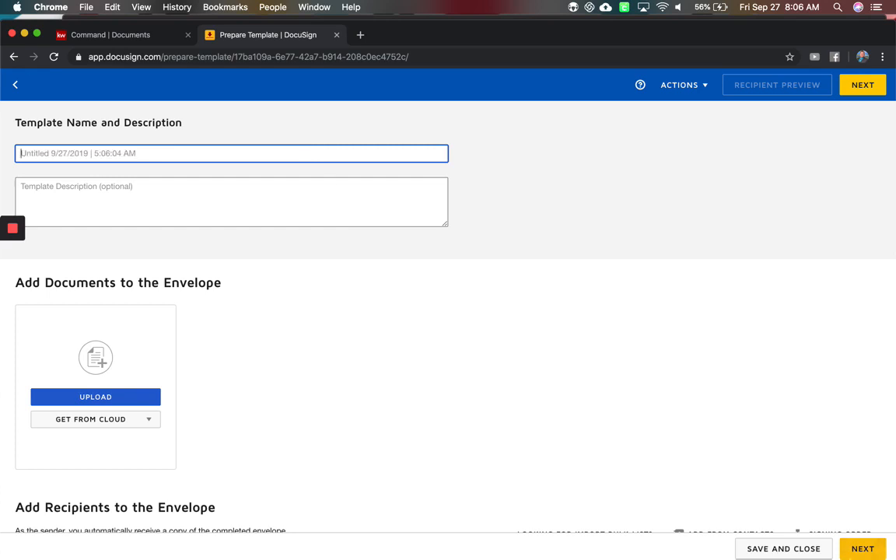
click(793, 538)
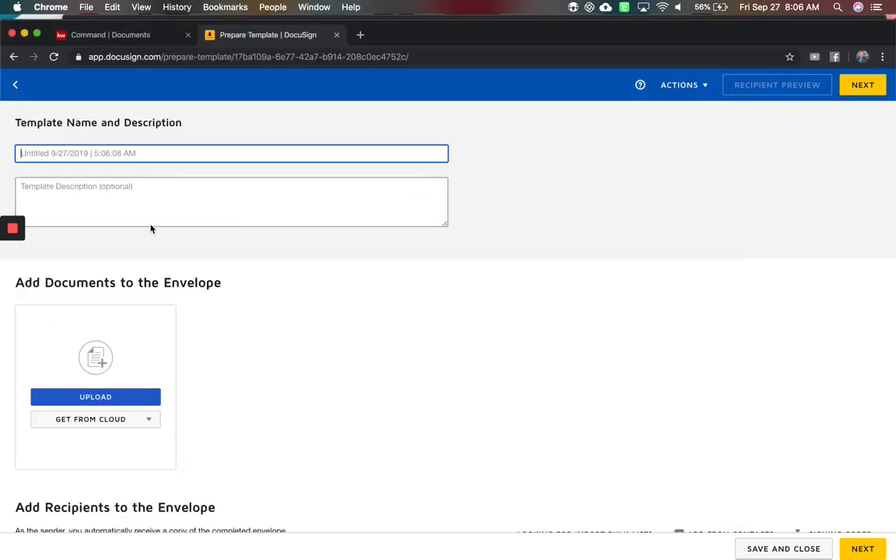
text(Wire)
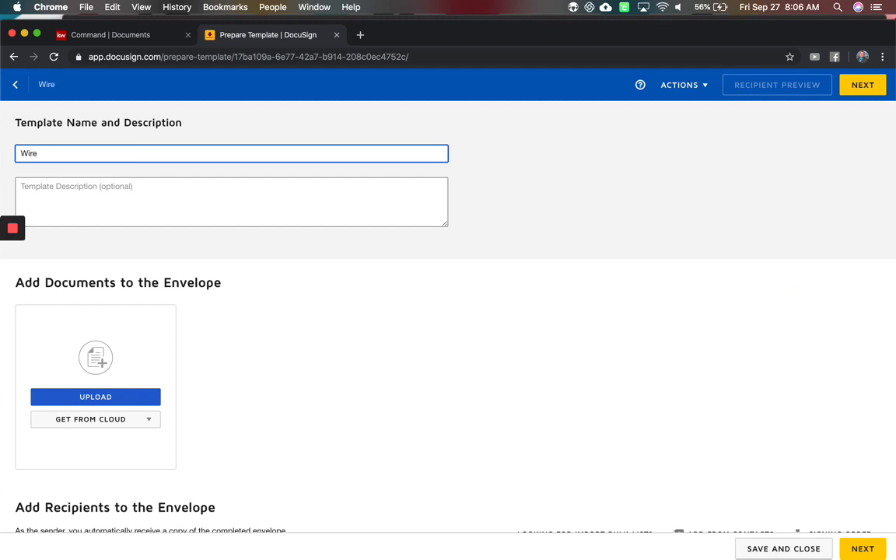
click(232, 154)
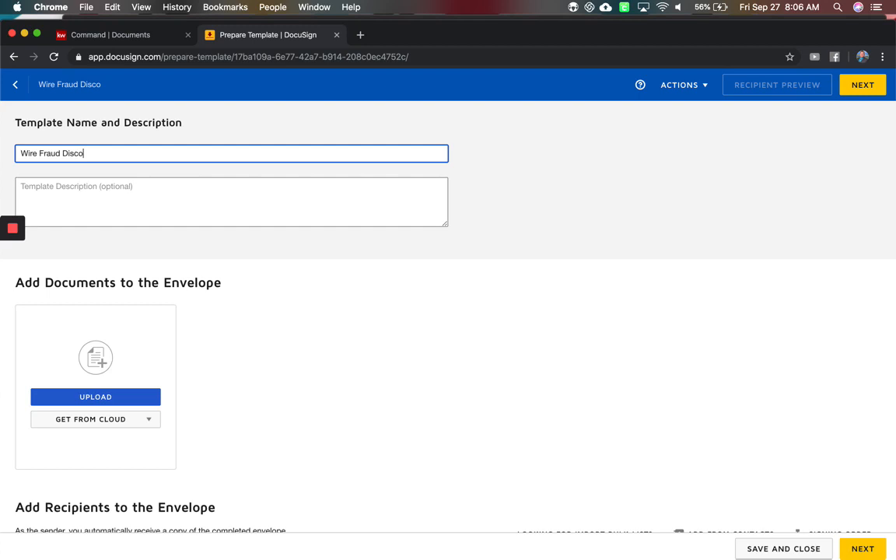
key(Backspace)
text(losure)
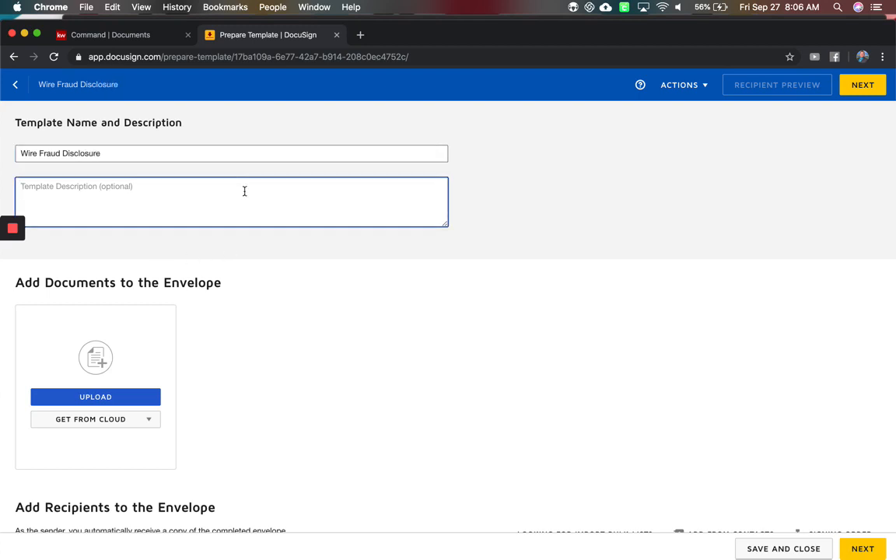
text(Here's t)
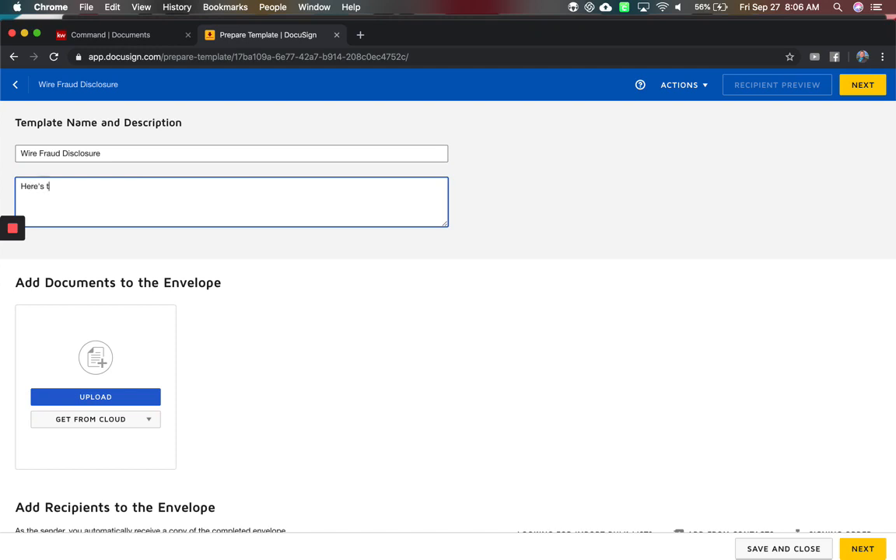
text(he form!)
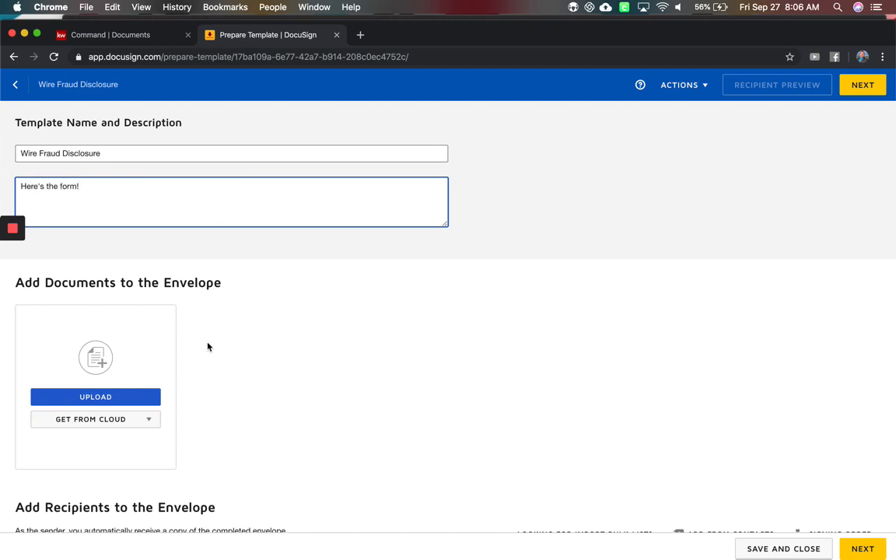
Upload 'KWFTL Wire Fraud Disclosure buyerseller (1).pdf' from Downloads to the template
click(95, 397)
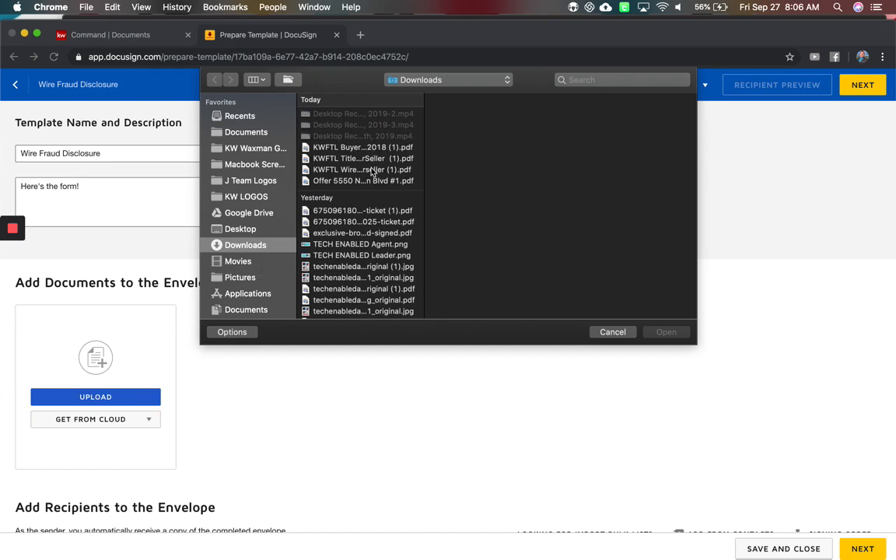
click(361, 170)
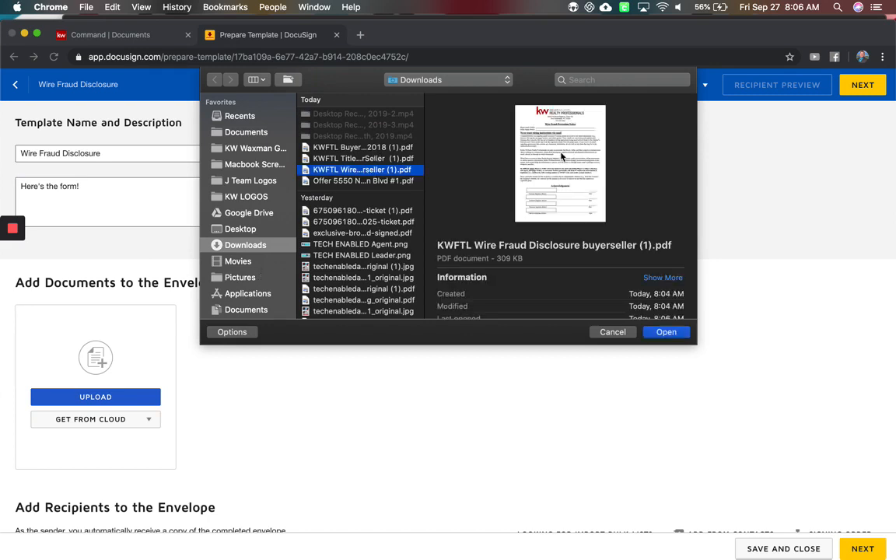
click(665, 332)
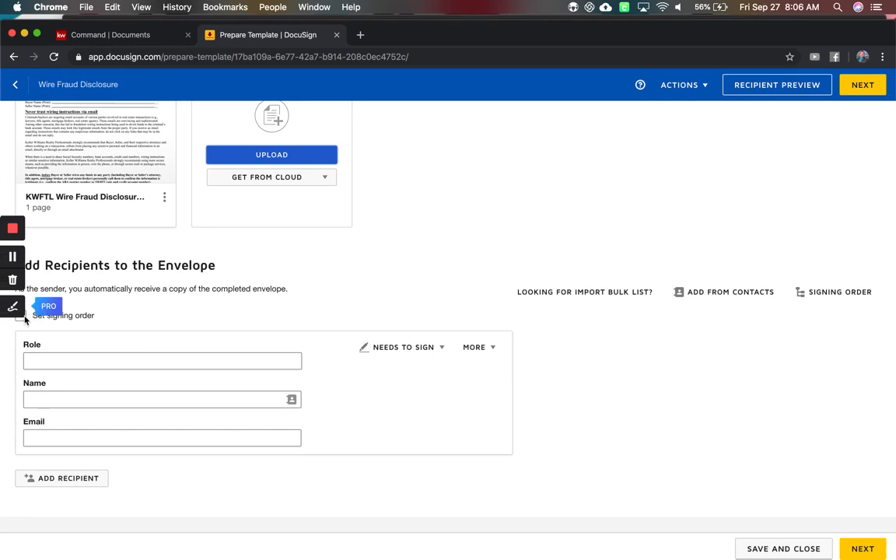
Preview the uploaded disclosure document and close the preview
click(162, 361)
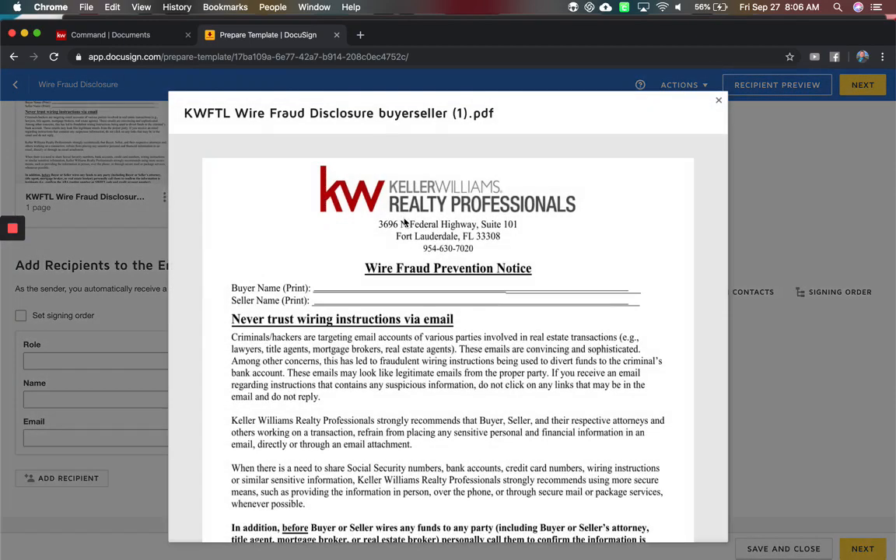
scroll(down, 3)
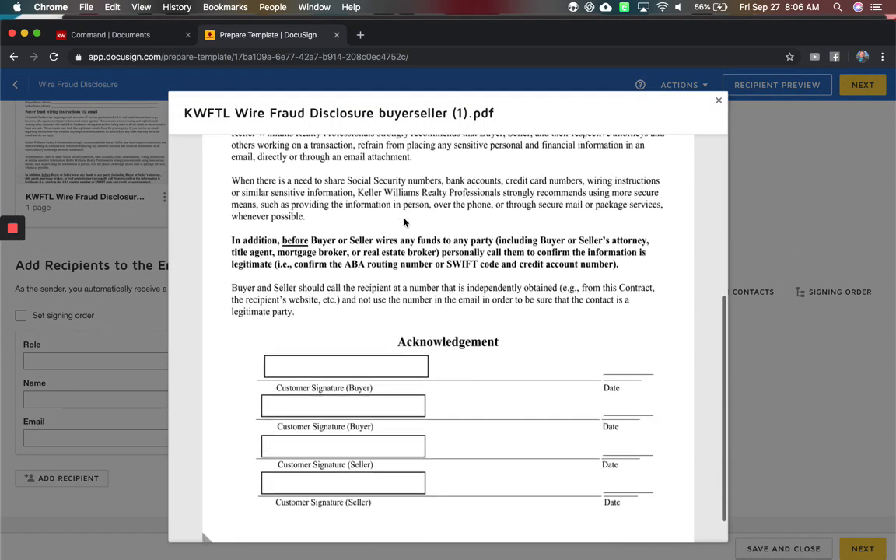
click(719, 99)
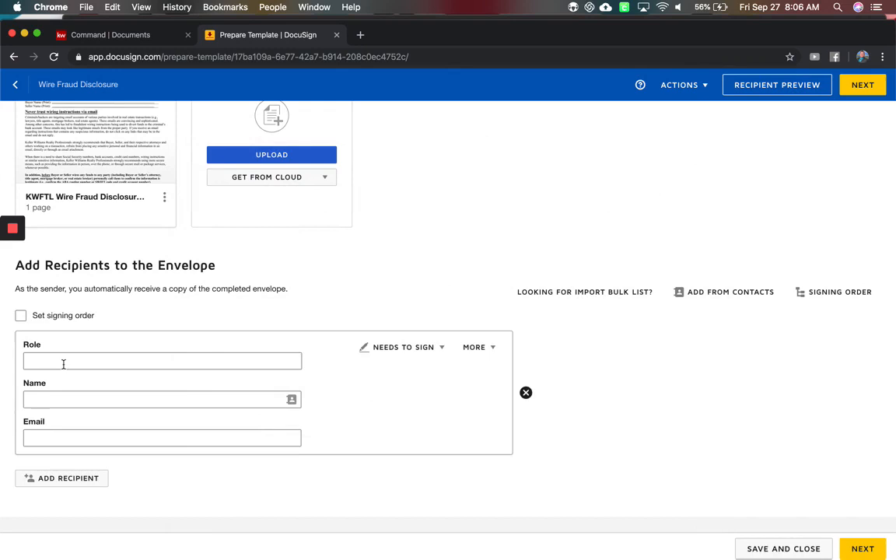
Add recipient roles Buyer 1, Buyer 2, Seller 1 and Seller 2
text(Buyer 1)
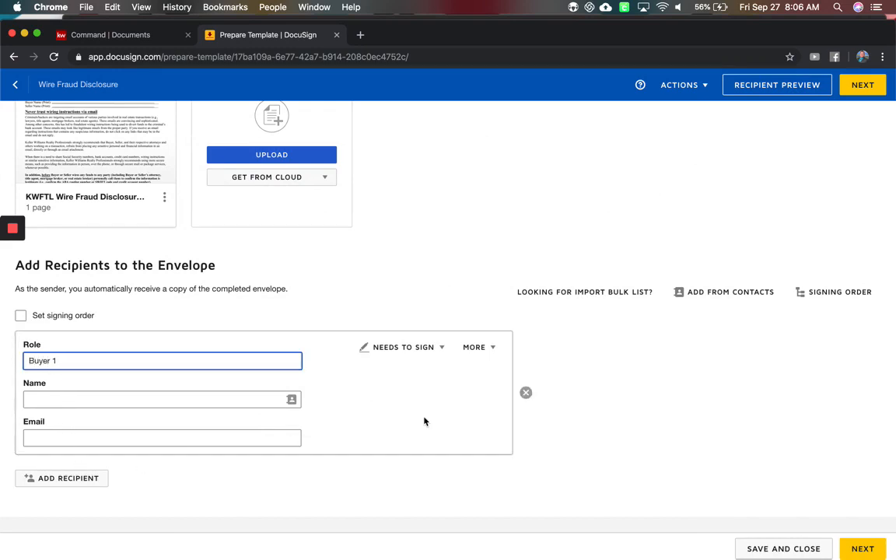
click(62, 478)
text(Buyer 2)
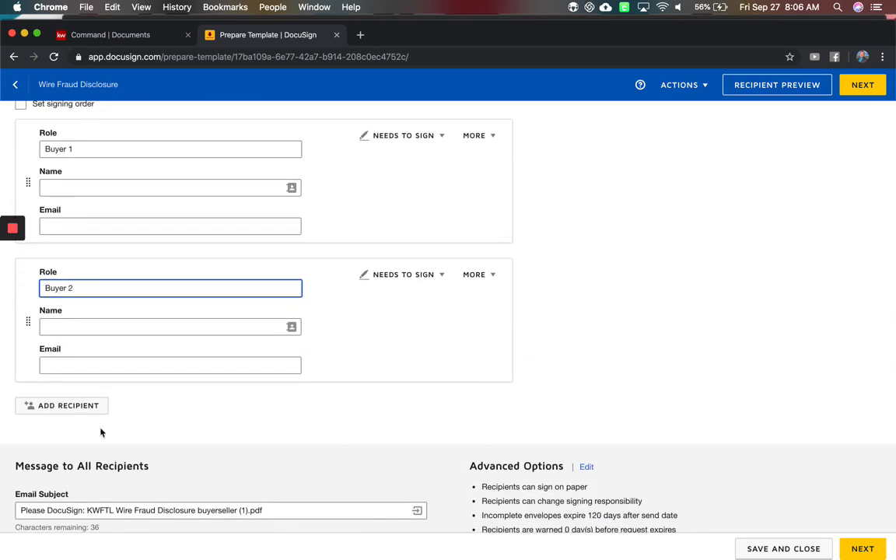
click(63, 404)
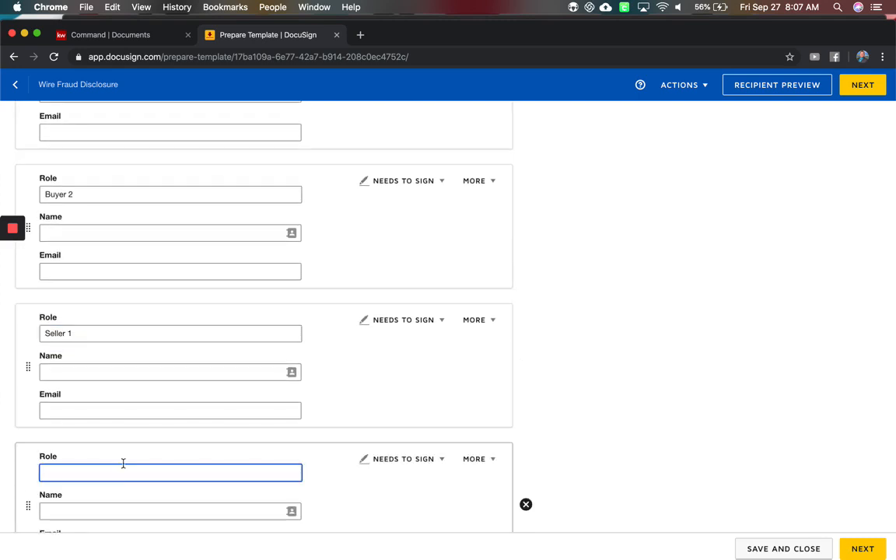
text(Seller 2)
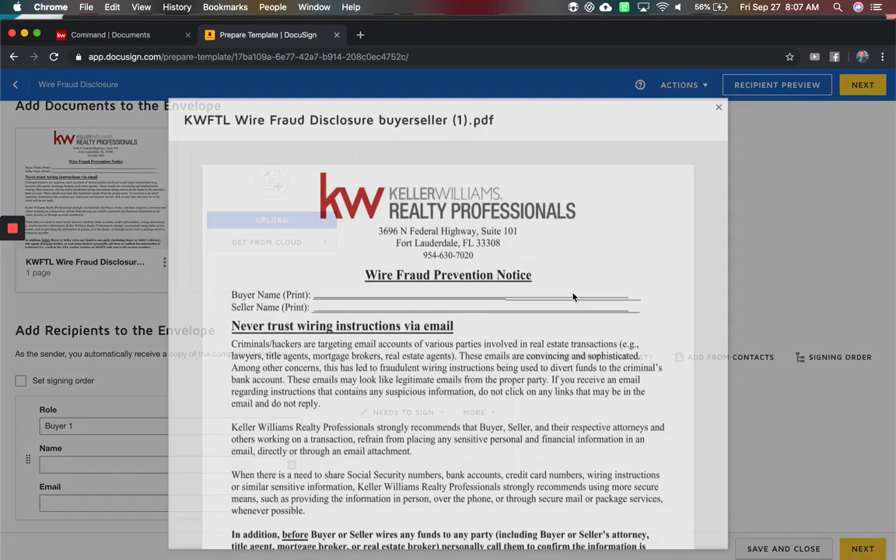
scroll(down, 3)
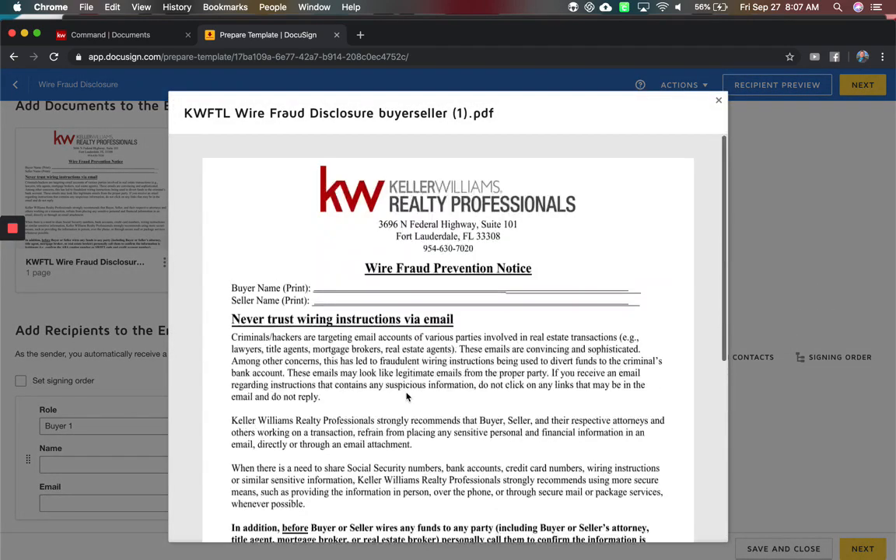
click(718, 100)
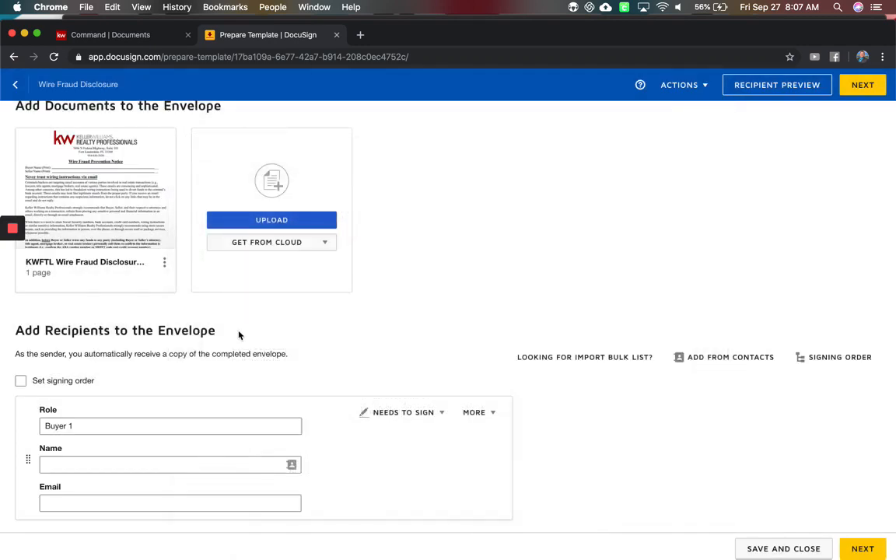
scroll(down, 3)
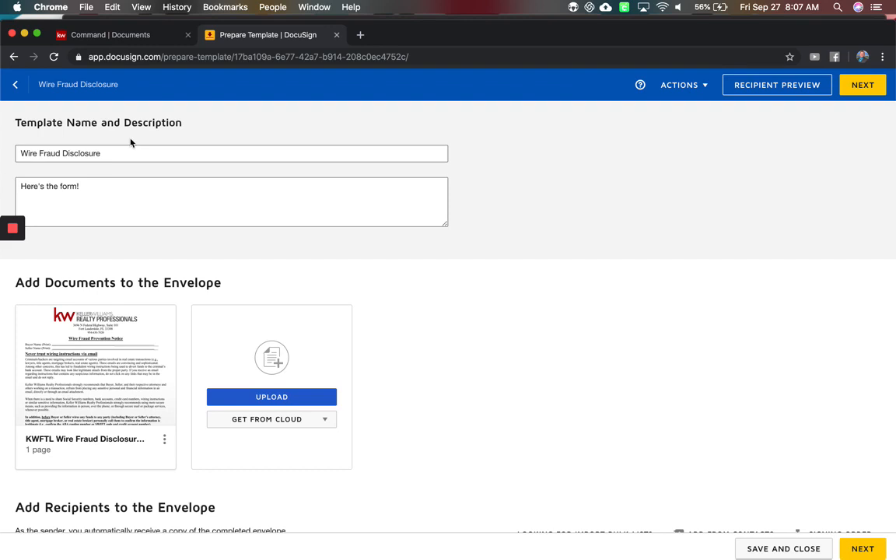
mouse_move(854, 147)
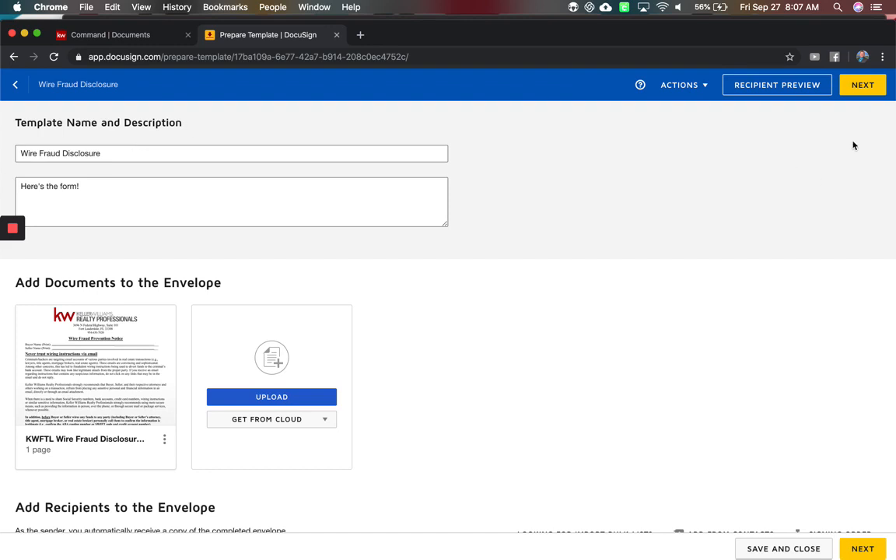
Place Buyer 1's Full Name on the buyer name line and Signature and Date Signed on the first acknowledgement line
click(862, 84)
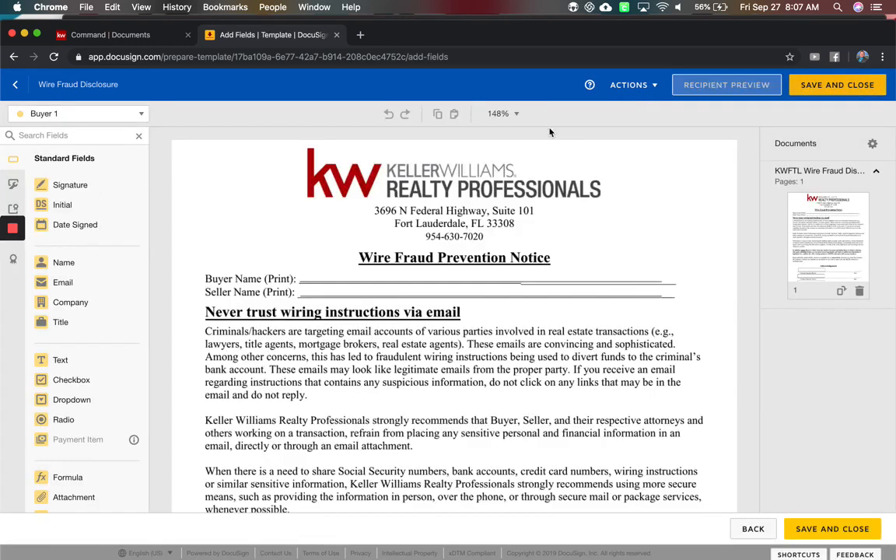
mouse_move(98, 106)
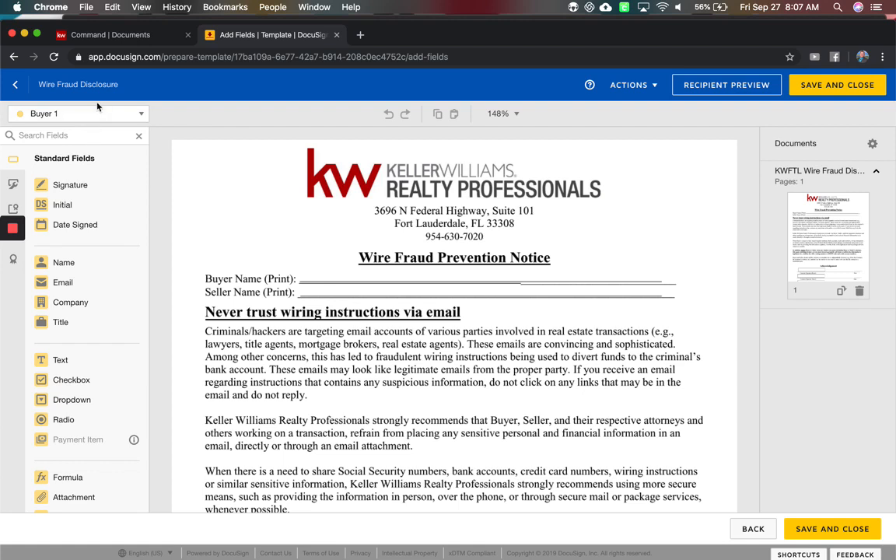
click(78, 113)
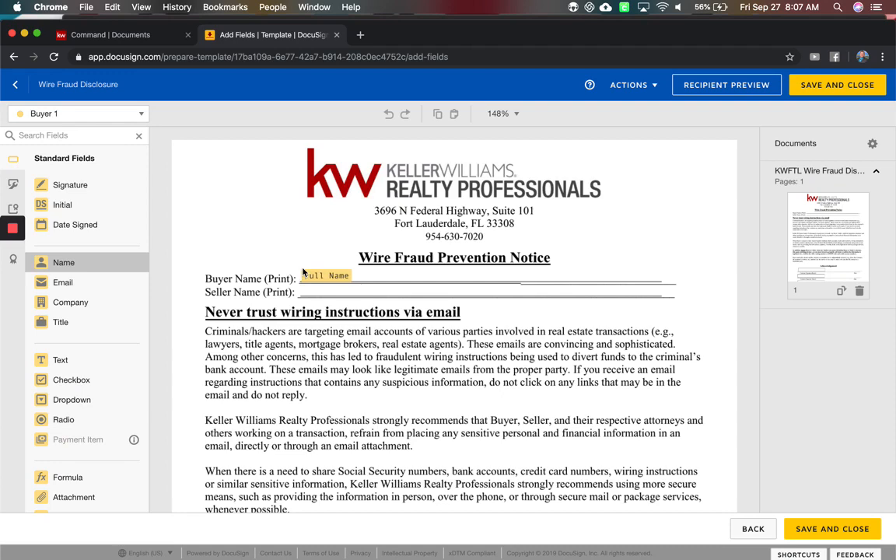
click(327, 274)
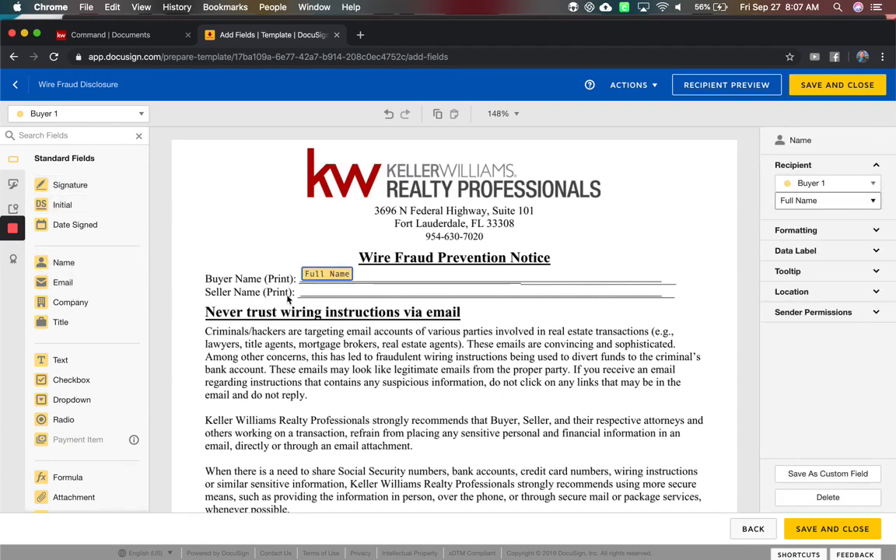
scroll(down, 3)
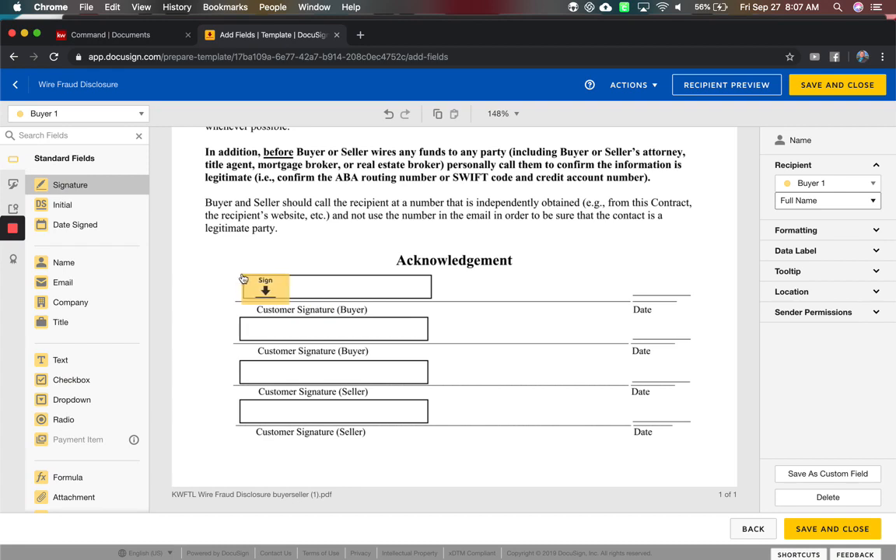
click(266, 288)
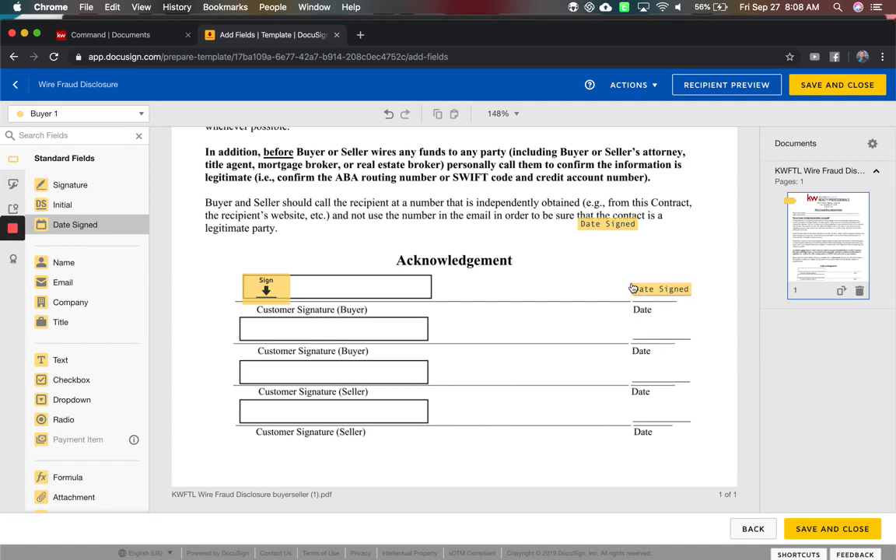
click(607, 224)
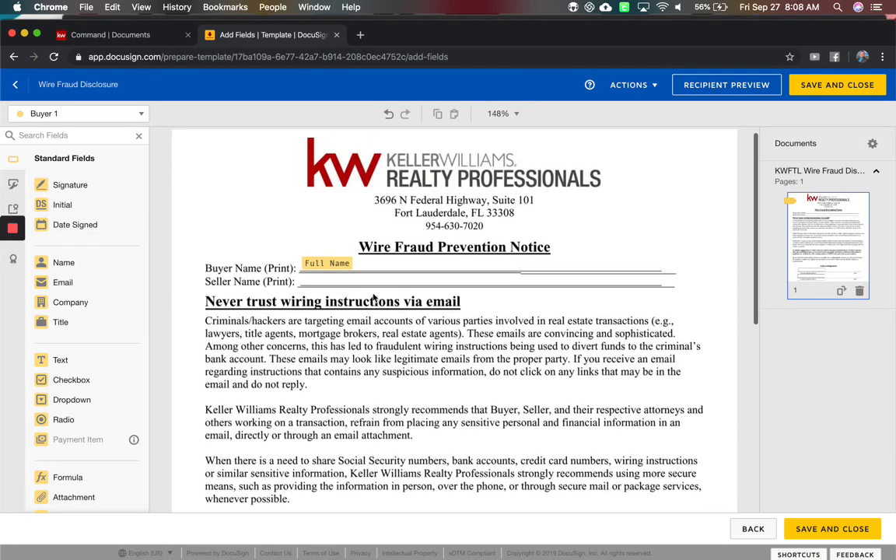
Place Buyer 2's Full Name on the buyer name line and Signature and Date Signed on the second acknowledgement line
click(77, 113)
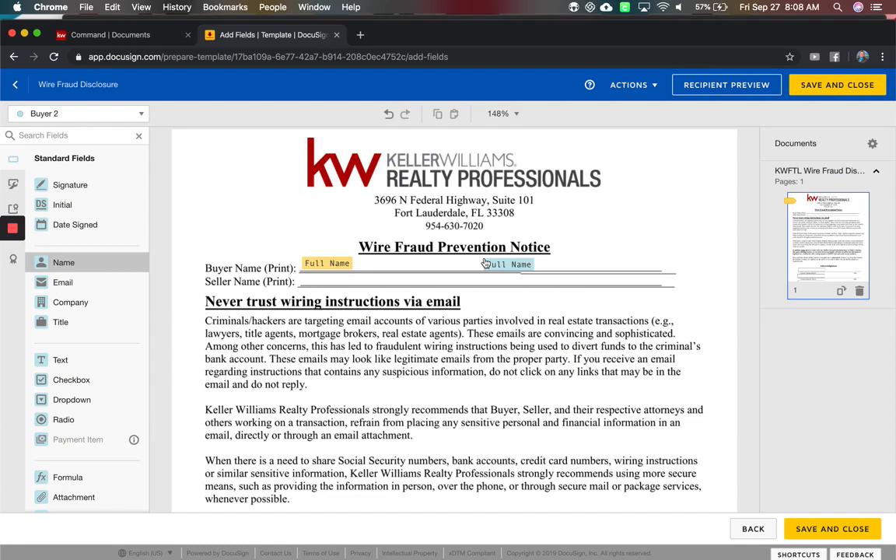
click(510, 264)
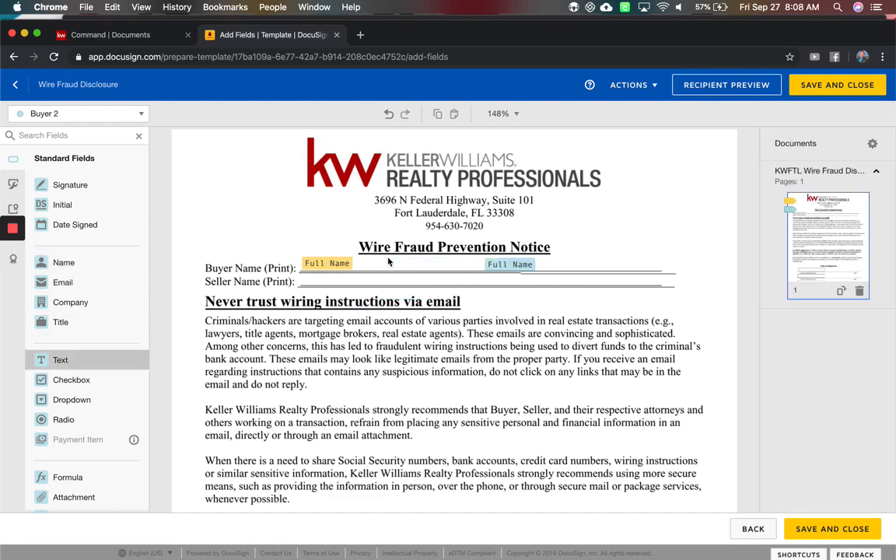
click(421, 265)
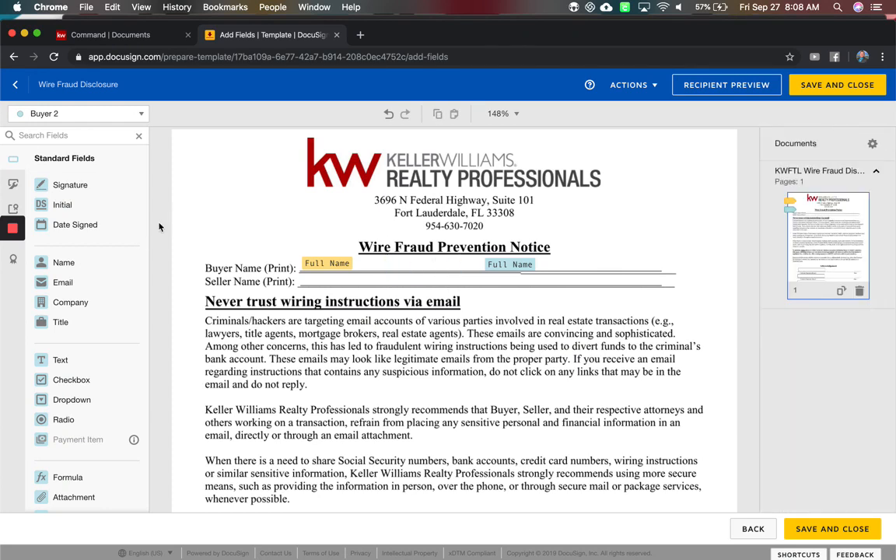
scroll(down, 3)
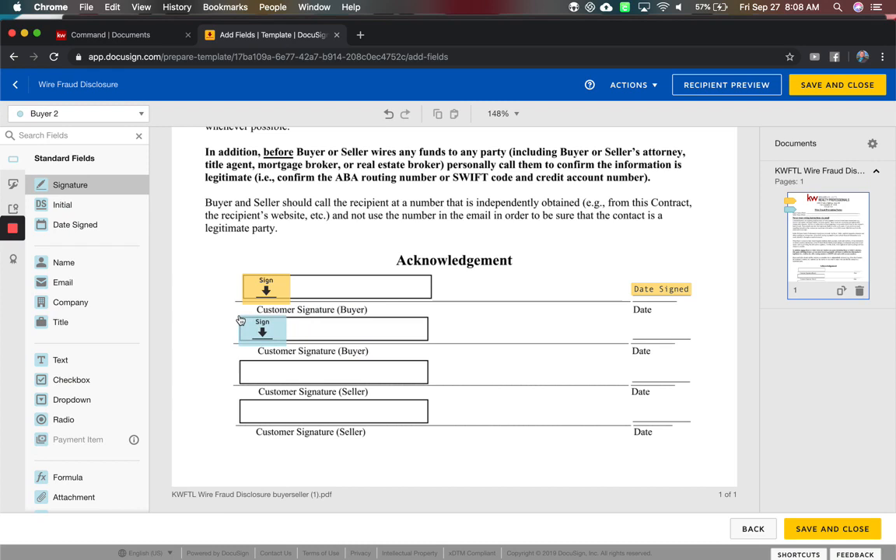
click(262, 328)
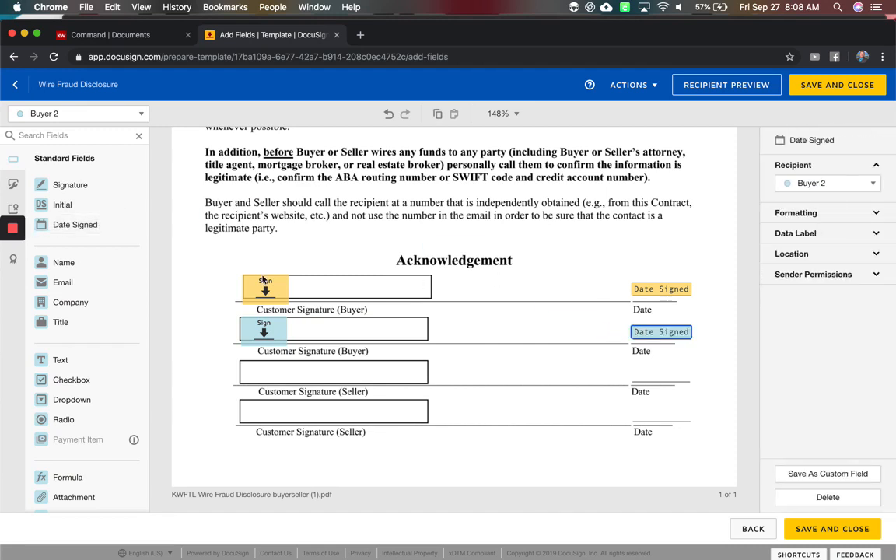
click(75, 114)
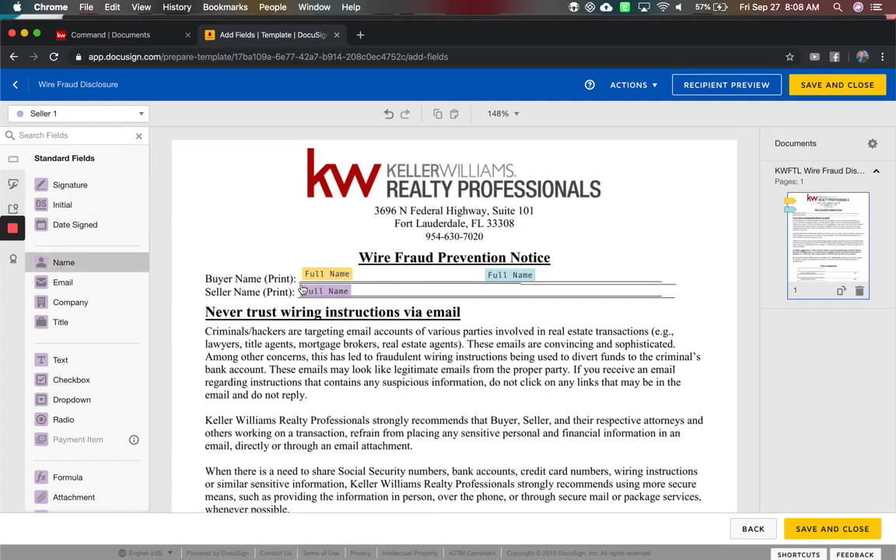
Place Seller 1's Full Name on the seller name line and Signature and Date Signed on the third acknowledgement line
click(325, 291)
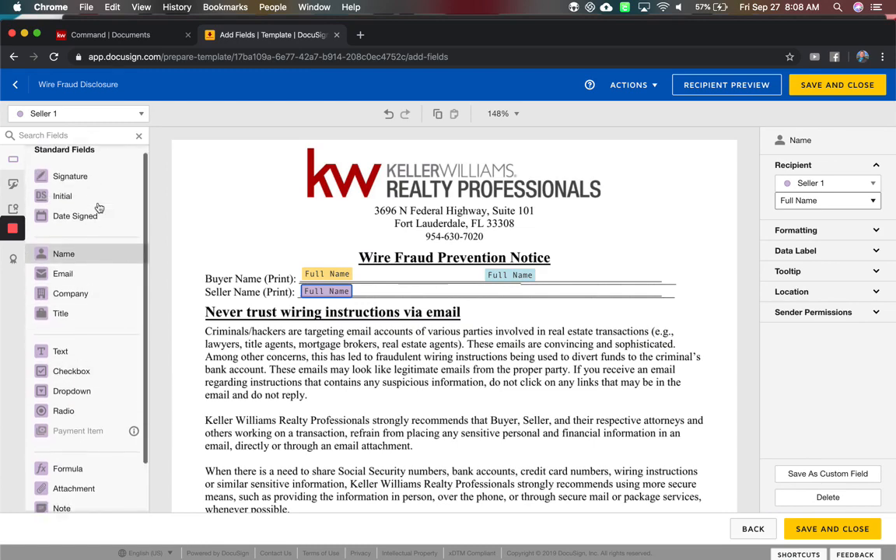
scroll(down, 3)
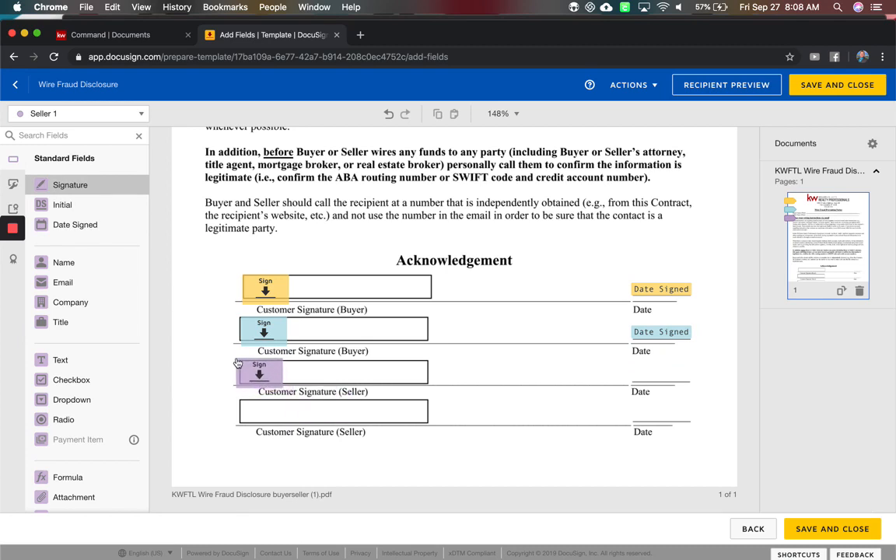
click(263, 372)
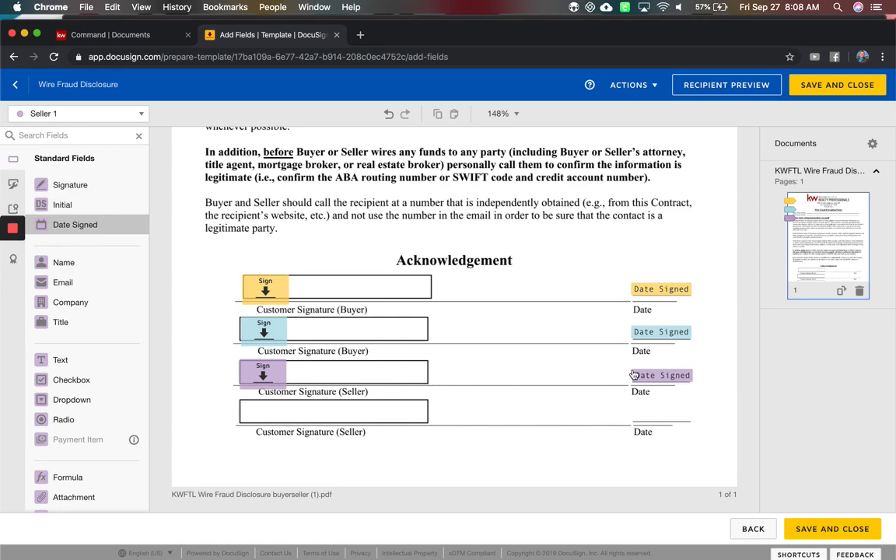
click(661, 375)
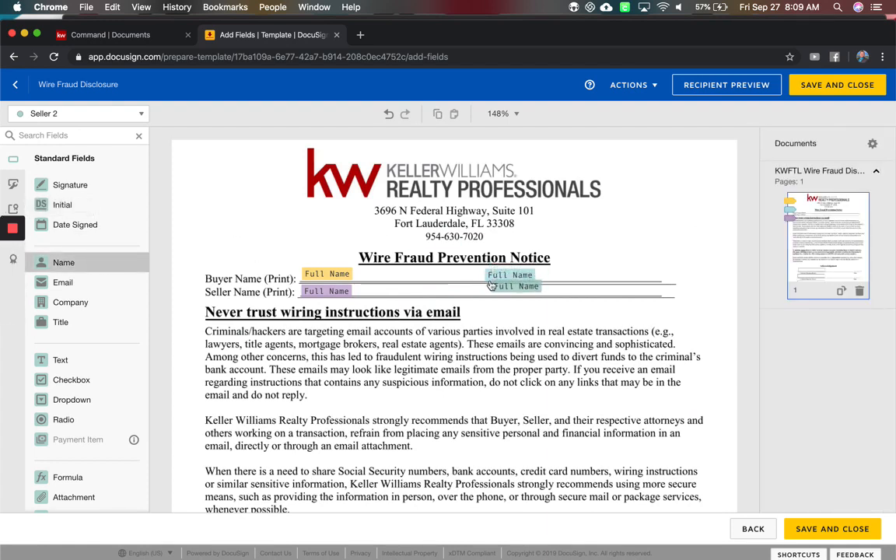
Place Seller 2's Full Name on the seller name line and Signature and Date Signed on the last acknowledgement line
click(511, 289)
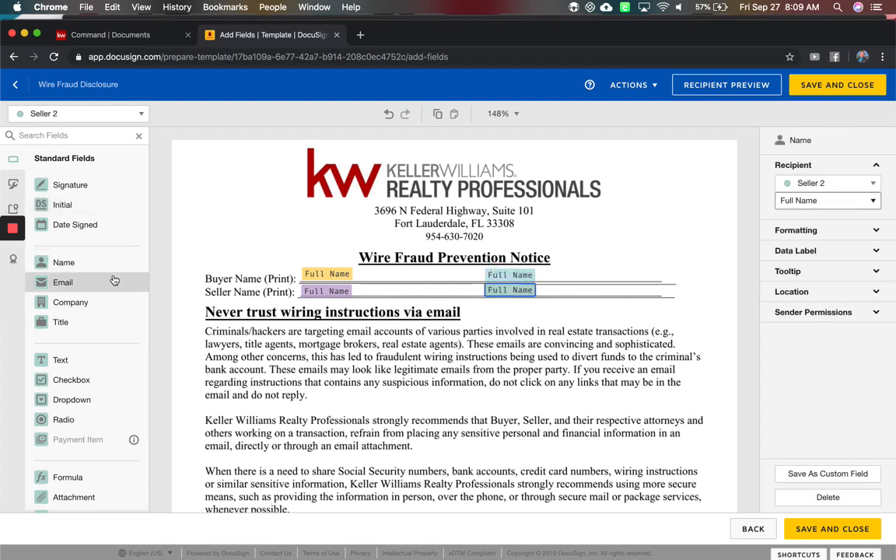
scroll(down, 3)
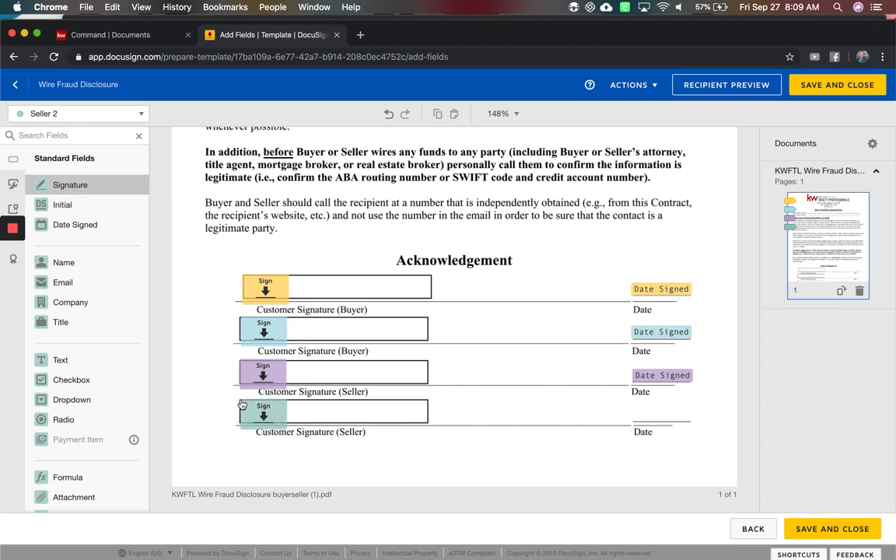
click(263, 410)
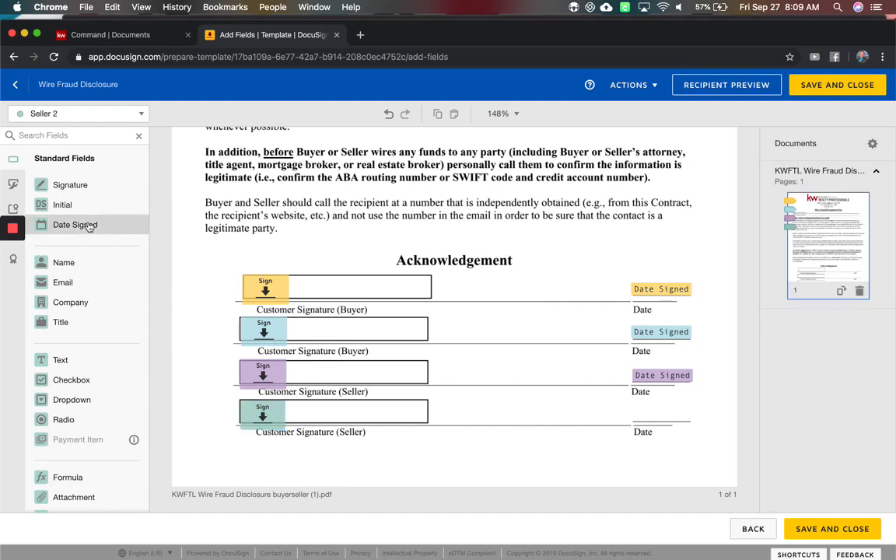
mouse_move(70, 186)
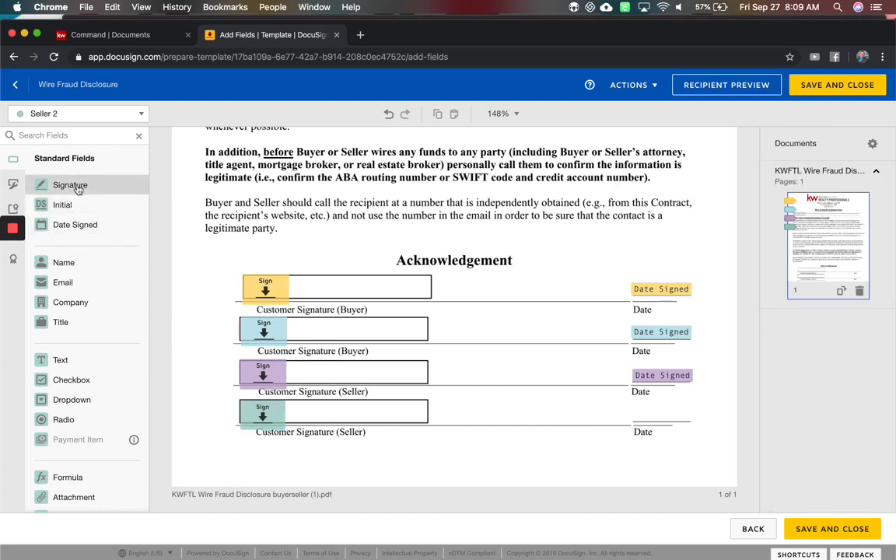
mouse_move(70, 186)
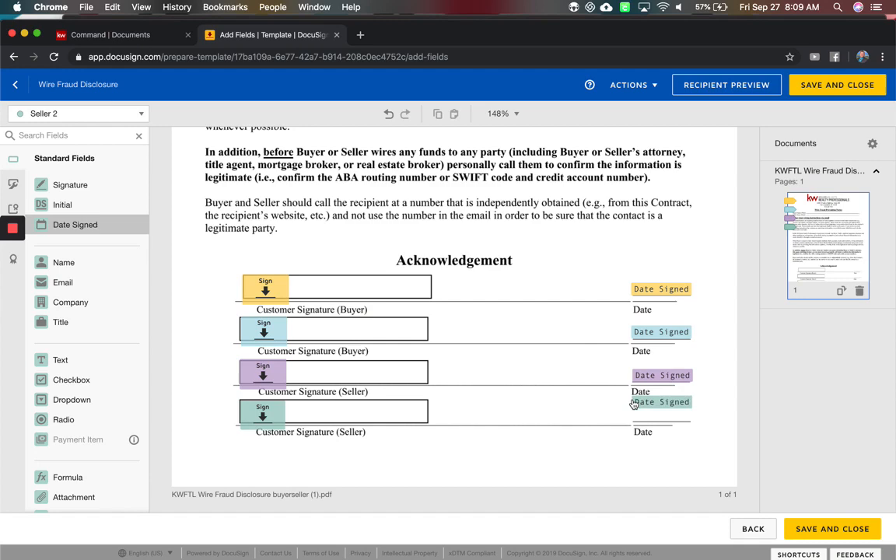
click(659, 402)
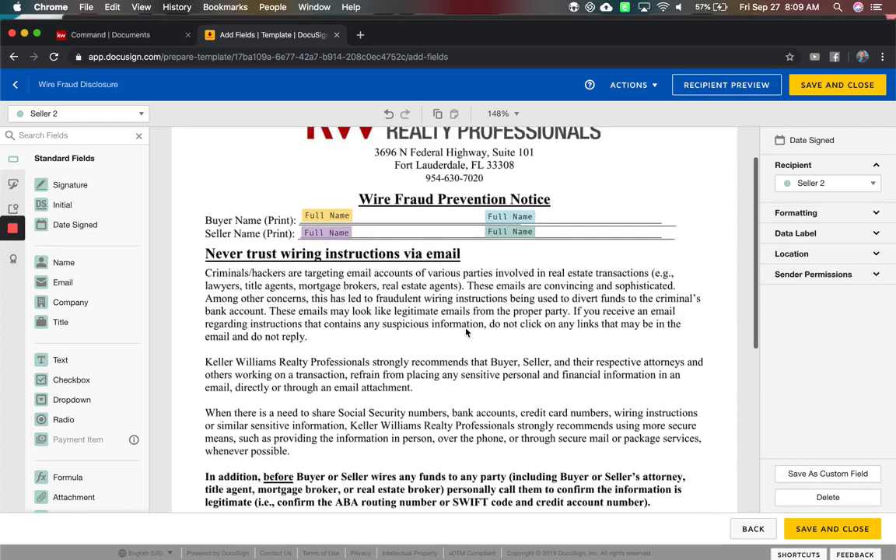
scroll(down, 3)
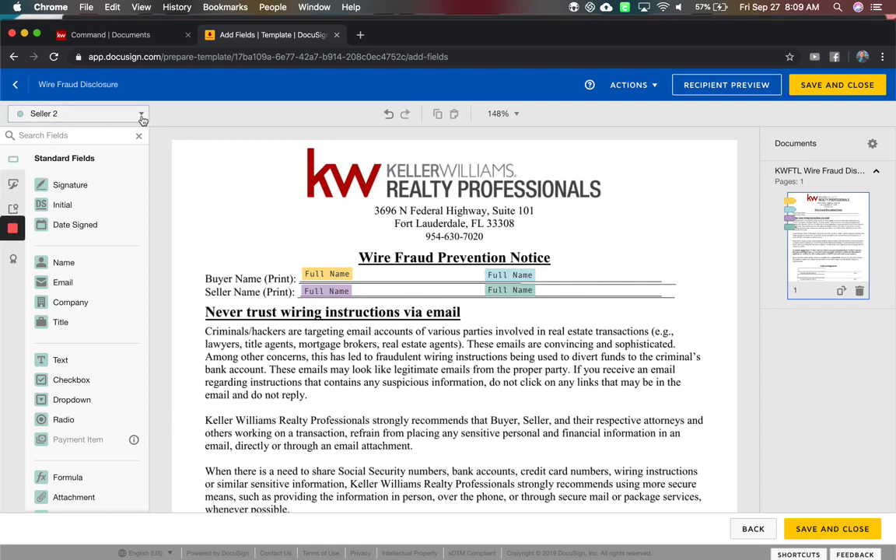
click(85, 114)
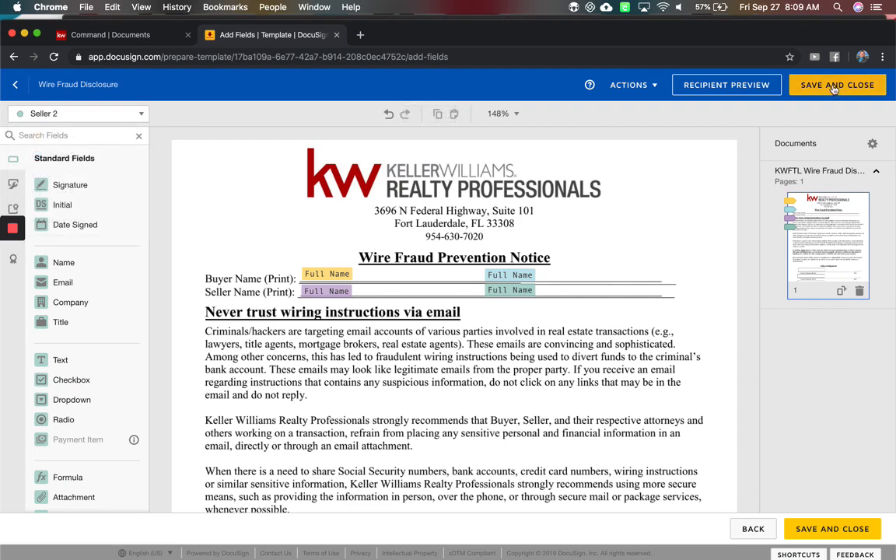
click(837, 84)
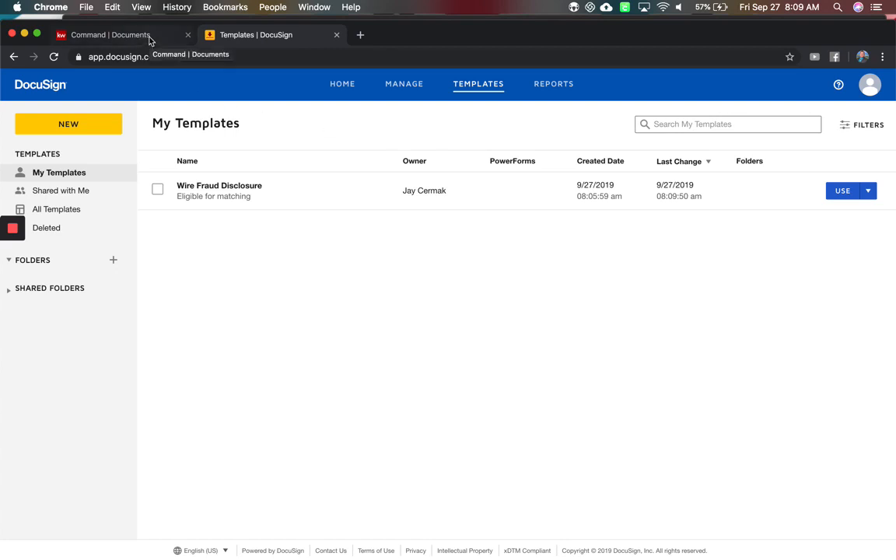
click(109, 35)
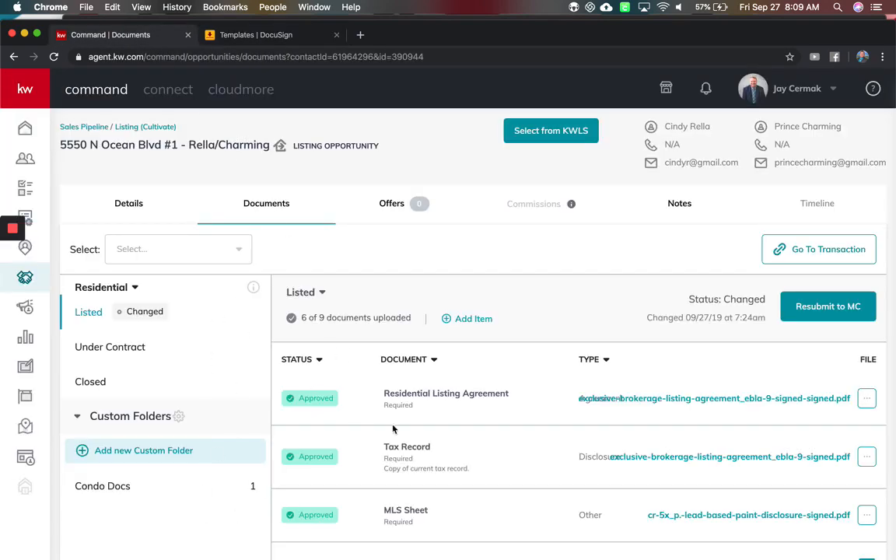
mouse_move(850, 261)
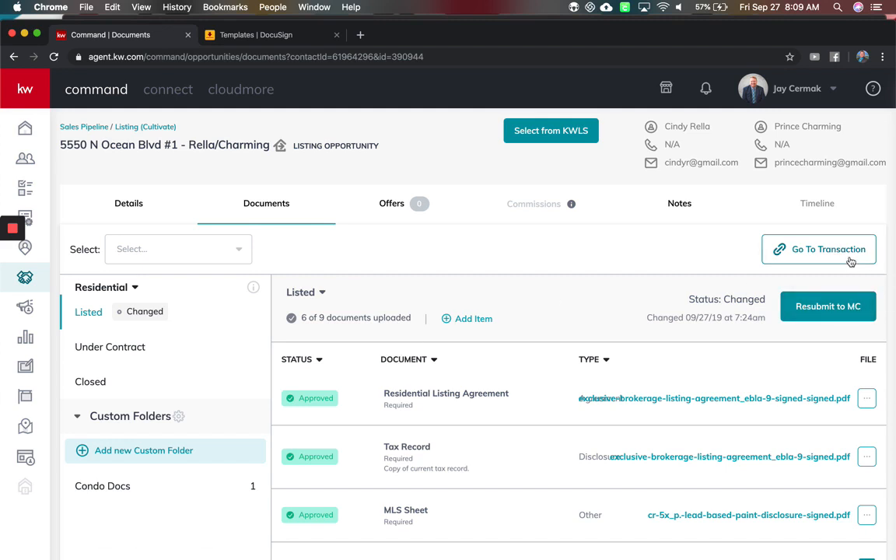
click(819, 249)
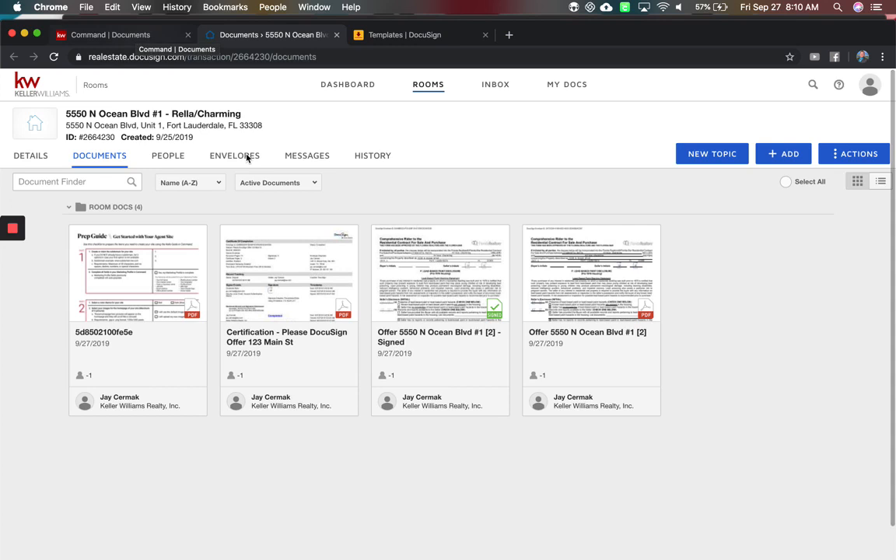
mouse_move(306, 155)
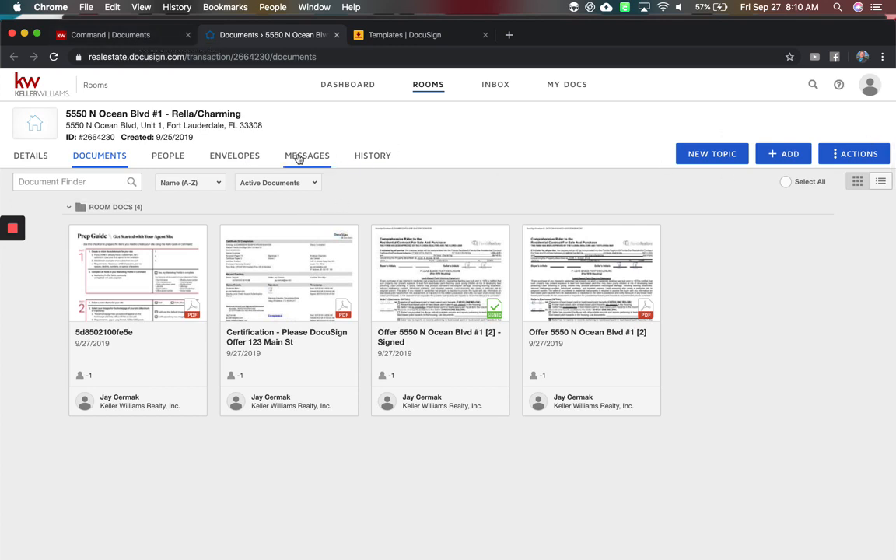
click(233, 155)
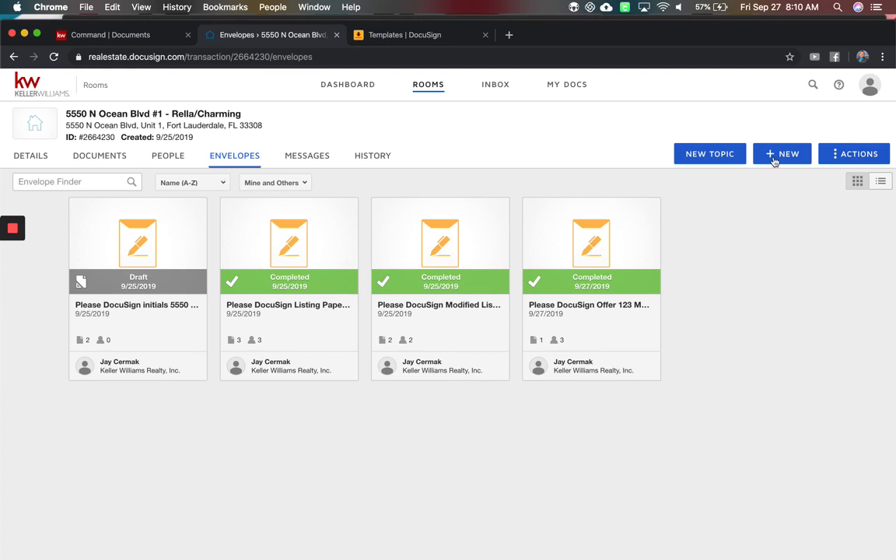
click(781, 154)
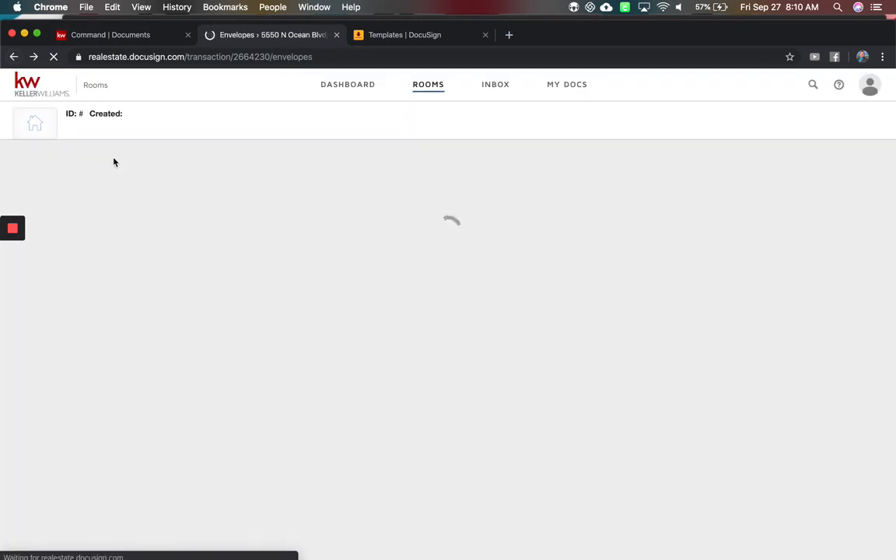
click(783, 154)
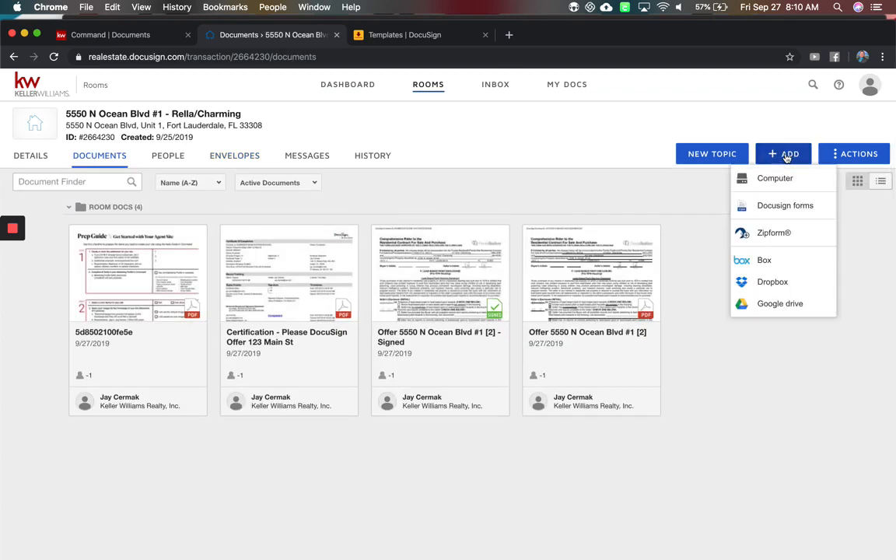
mouse_move(693, 207)
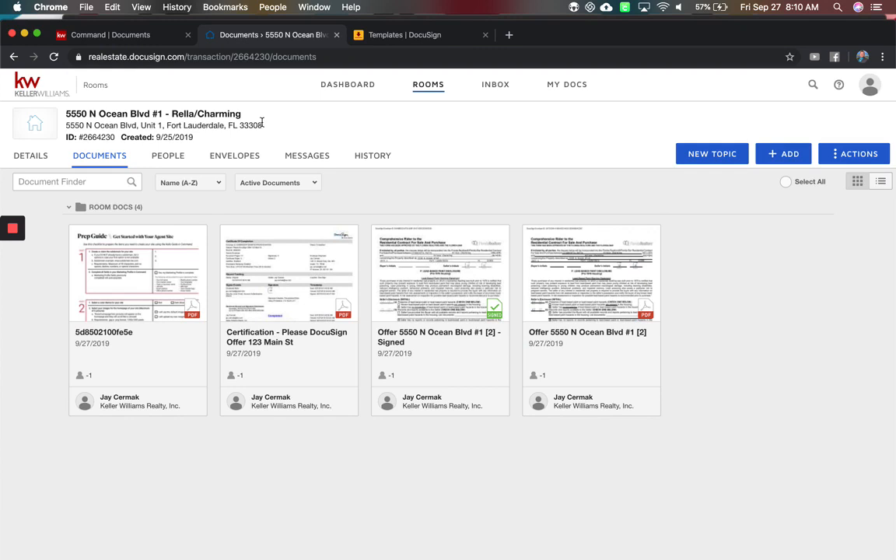
click(233, 156)
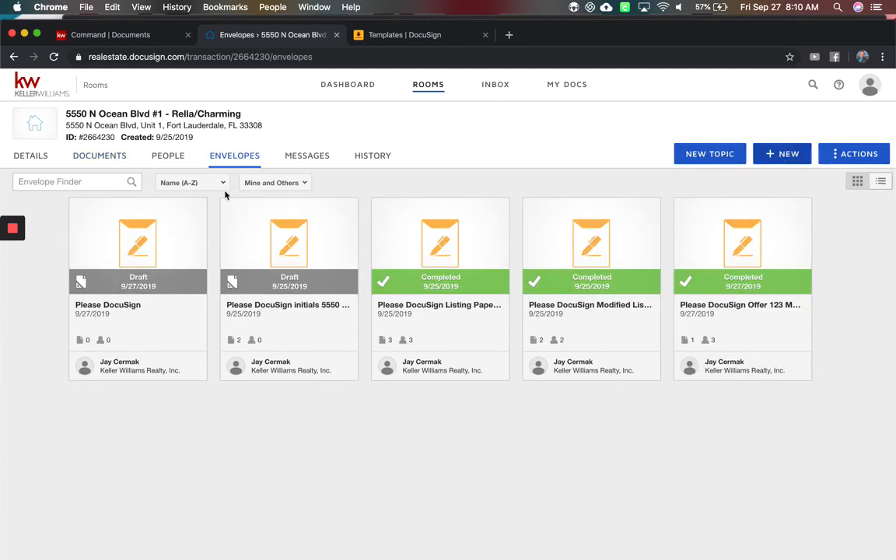
Add the Wire Fraud Disclosure template to the Please DocuSign draft envelope
click(136, 246)
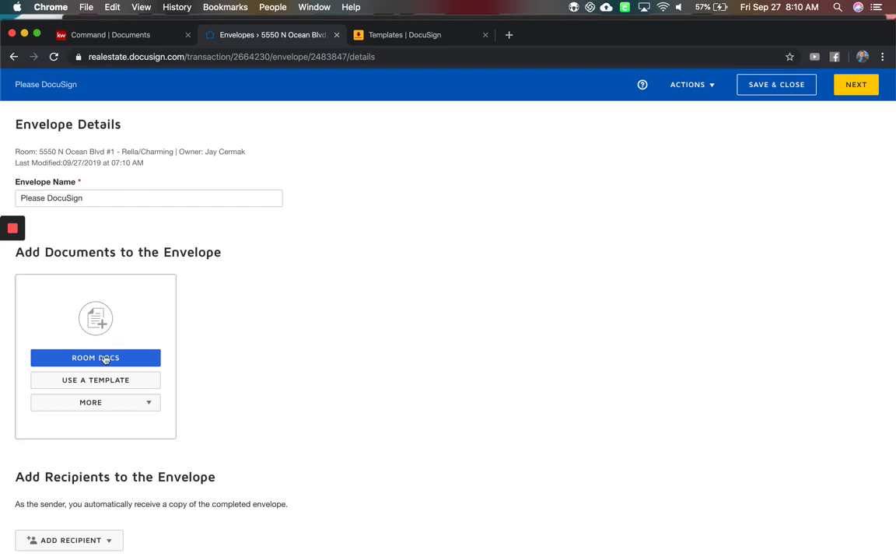
click(95, 379)
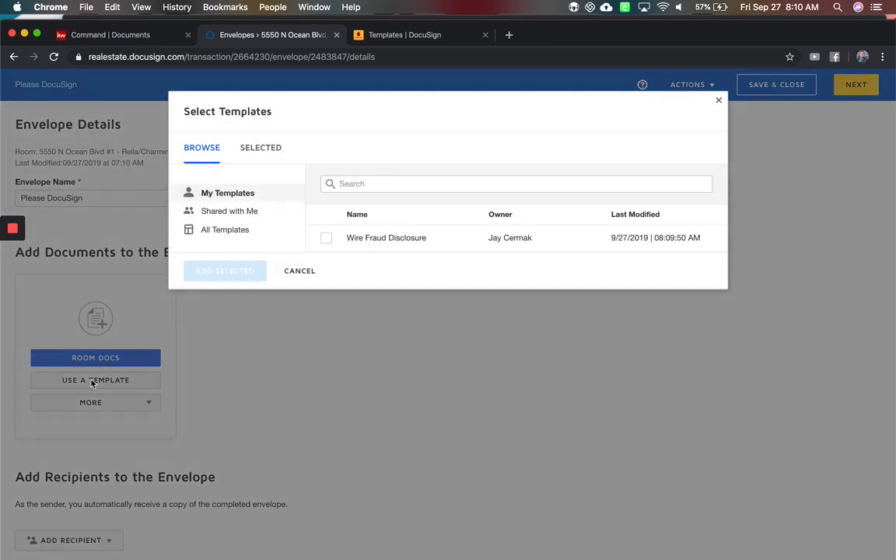
click(327, 237)
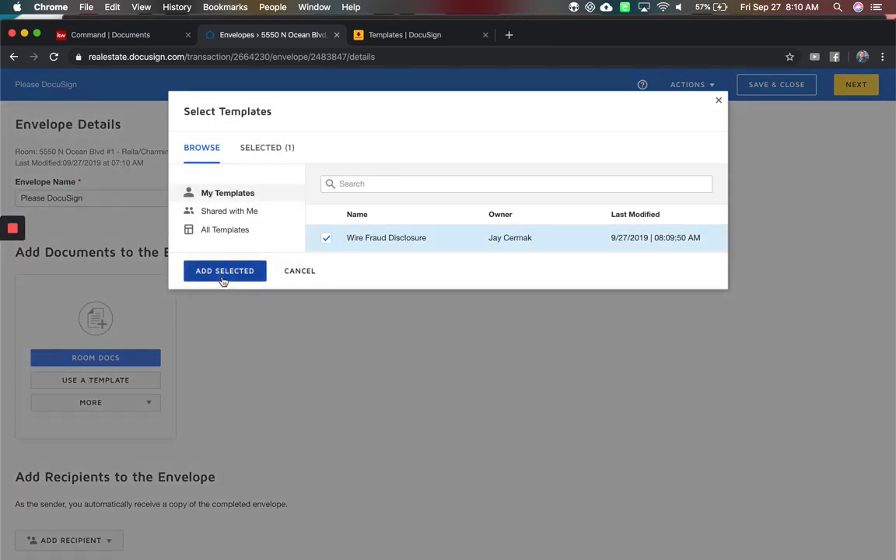
click(224, 271)
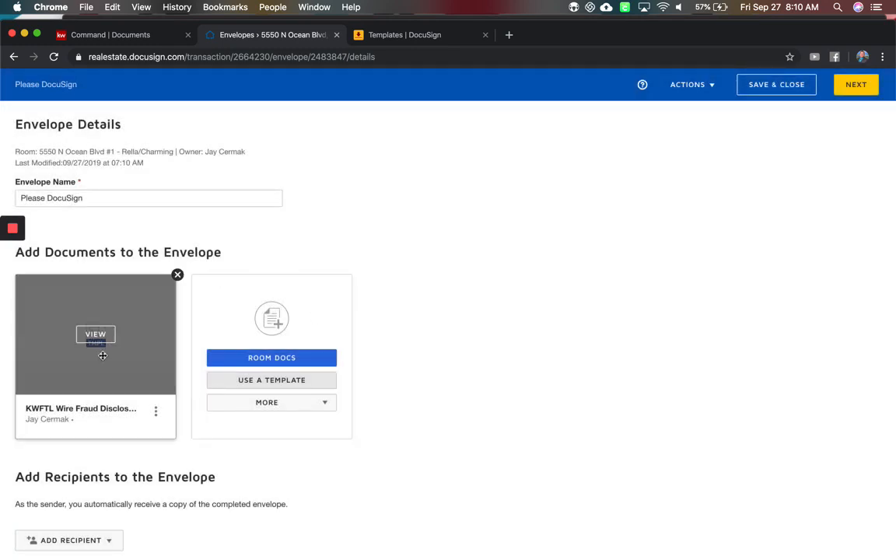
Preview the Wire Fraud Disclosure document, then extend the envelope name with '123 Main St Wire Frau'
click(96, 333)
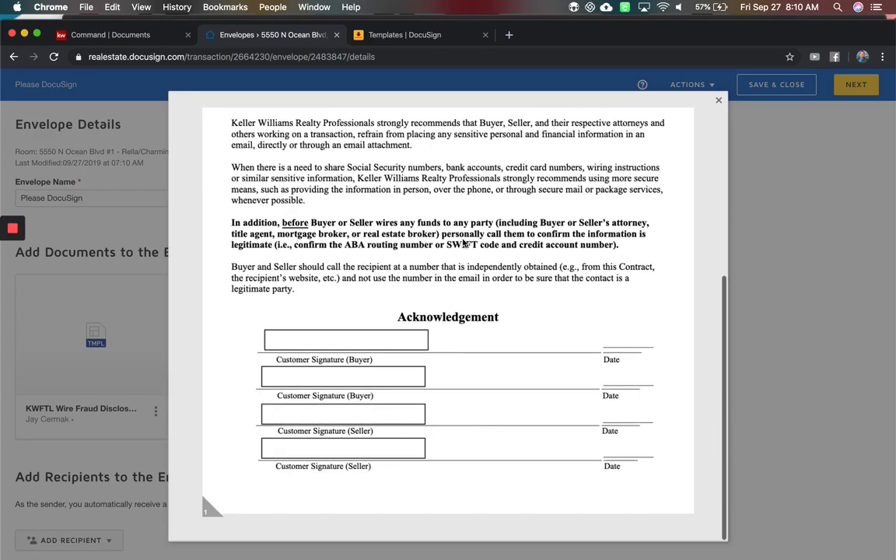
click(719, 99)
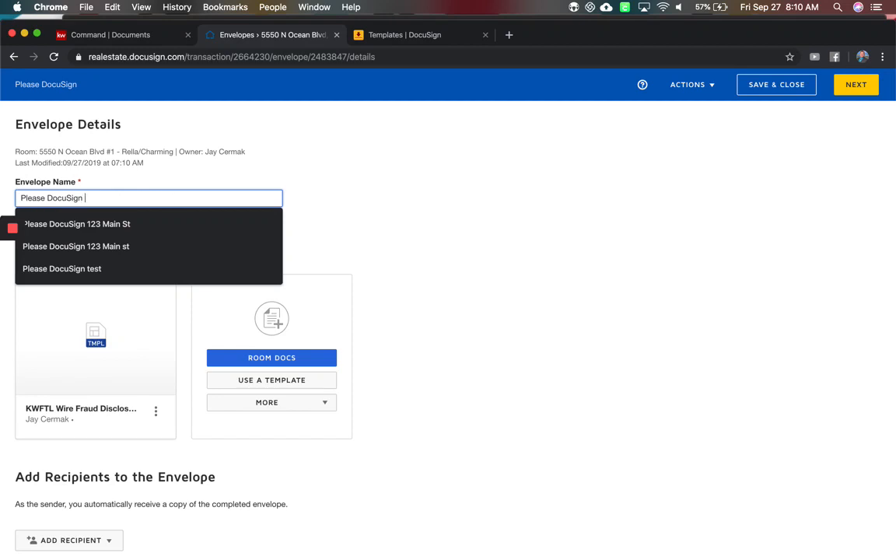
text(123 Main)
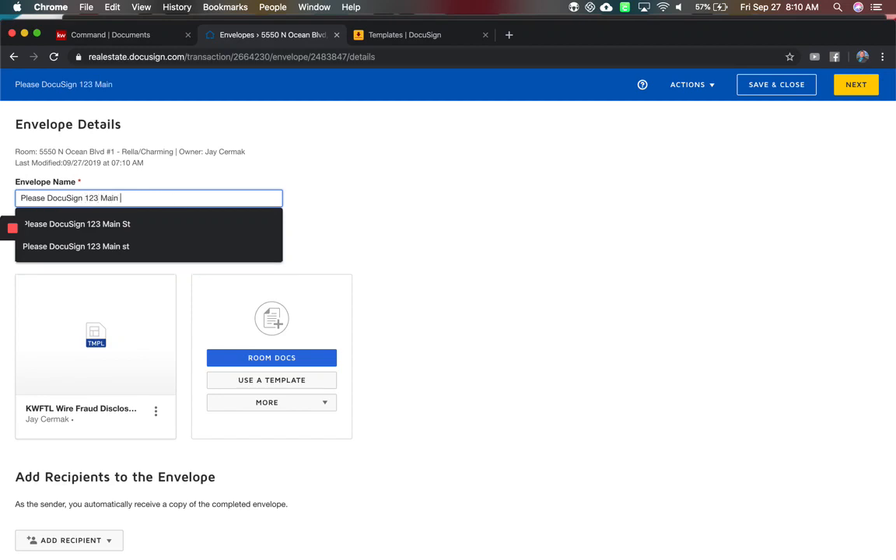
text(St Wire Frau)
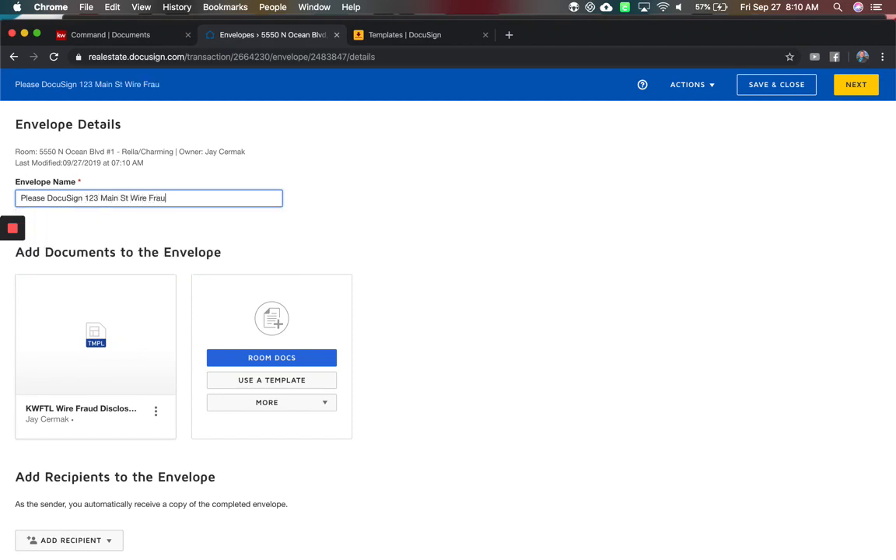
Add Cinderella Rella and Prince Charming as the Seller 1 and Seller 2 pre-tagged role recipients
click(68, 346)
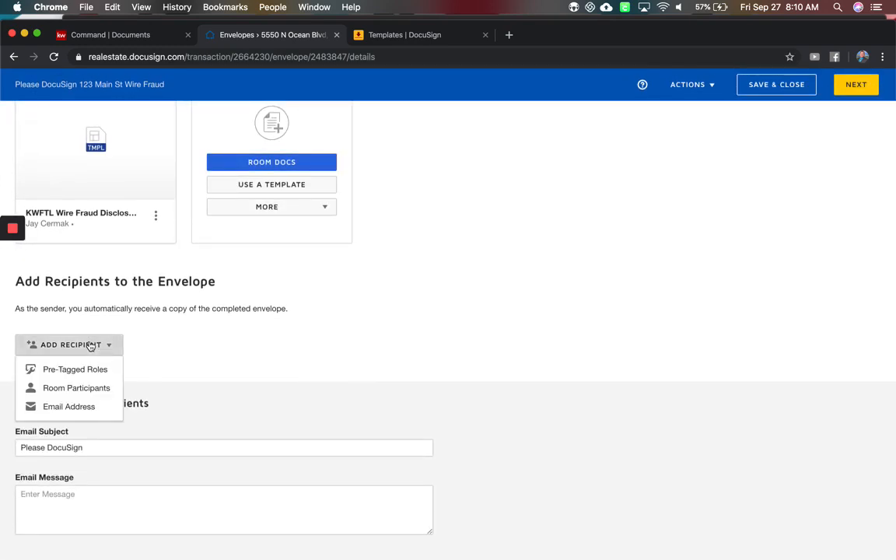
click(75, 368)
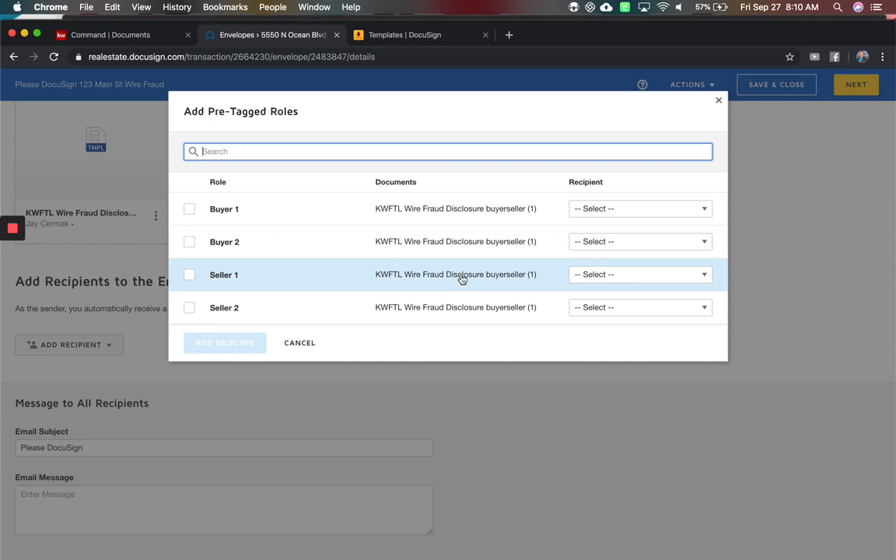
click(638, 274)
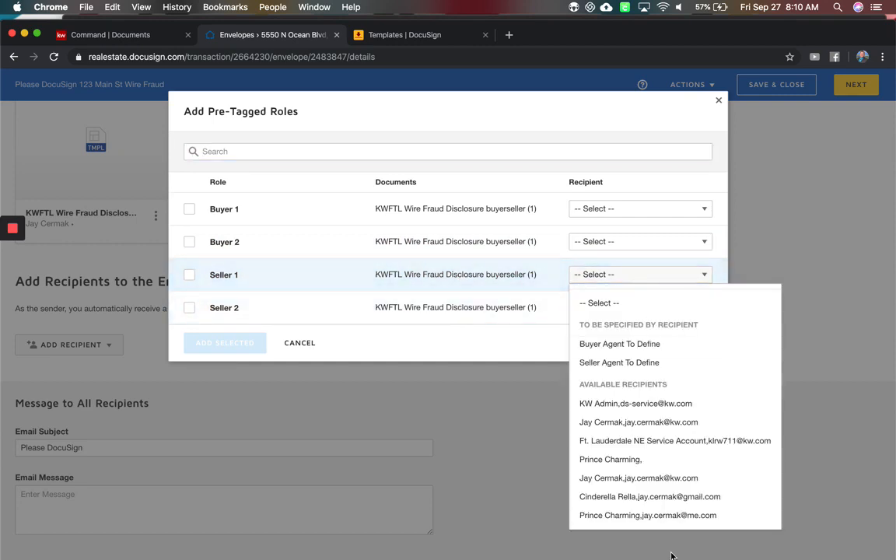
click(648, 497)
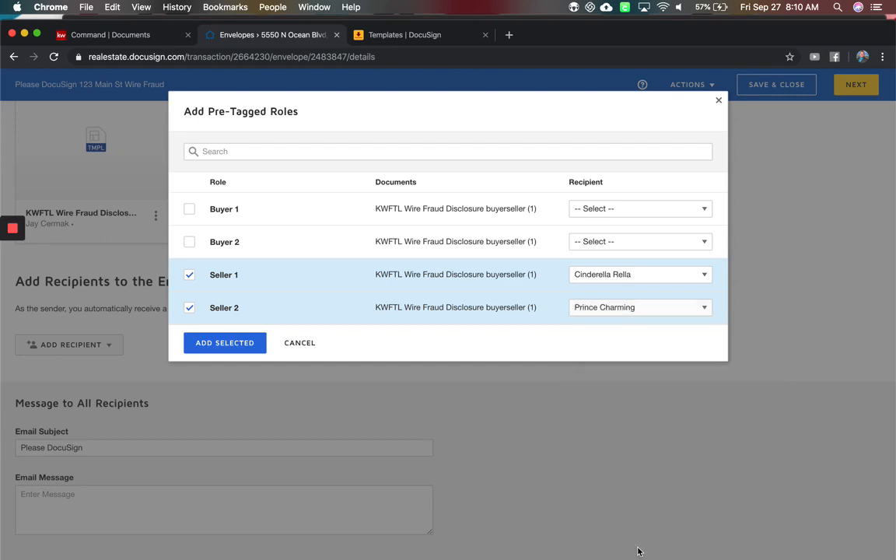
click(224, 343)
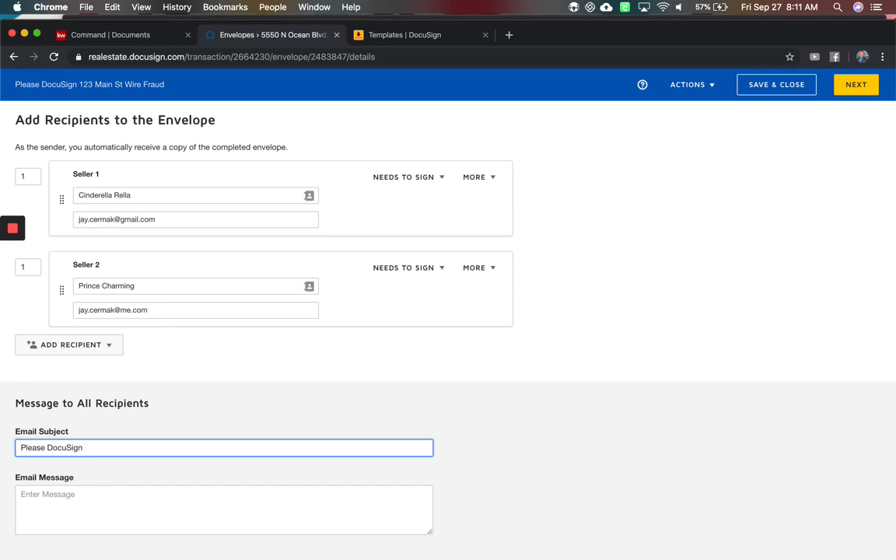
Set the email subject to 'Please DocuSign 123 Main Street Wire Fraud Disclosure' with a 'Please Sign' message
text(123 M)
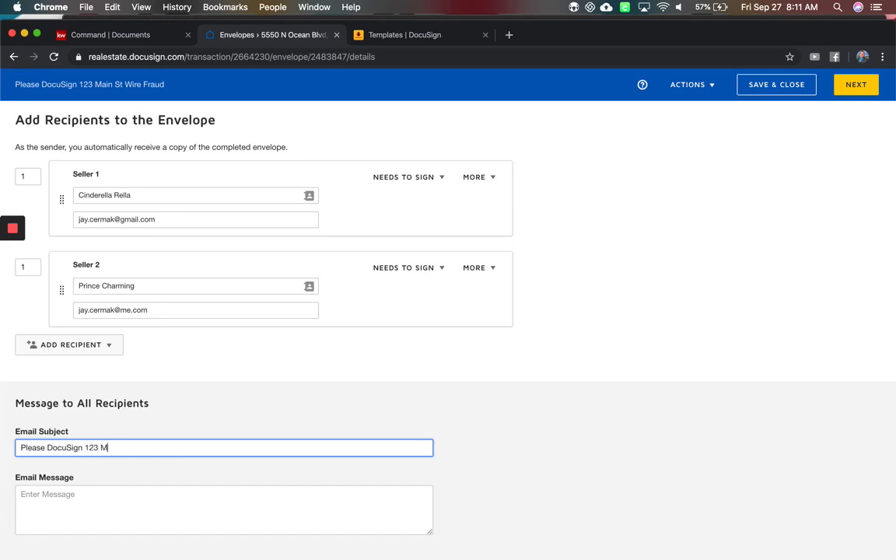
text(ain Street Wire Fraud Disclos)
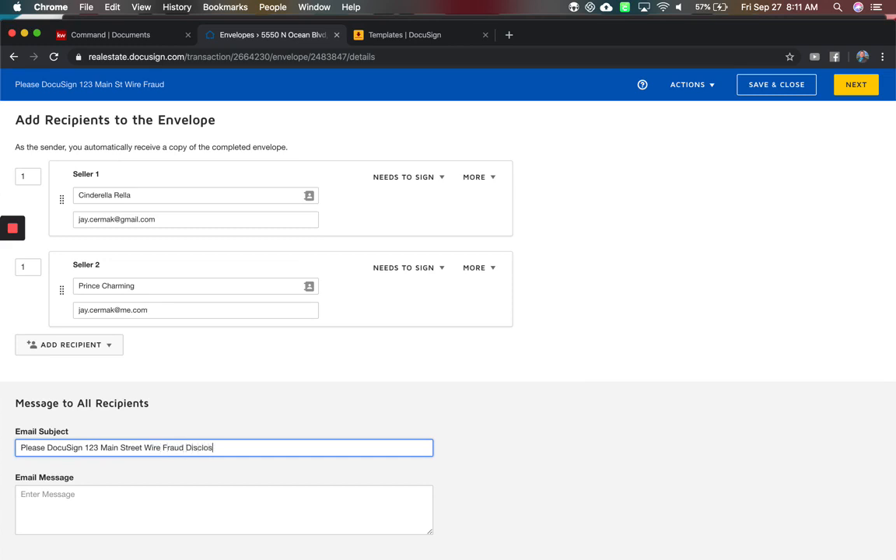
text(Please Sign@!)
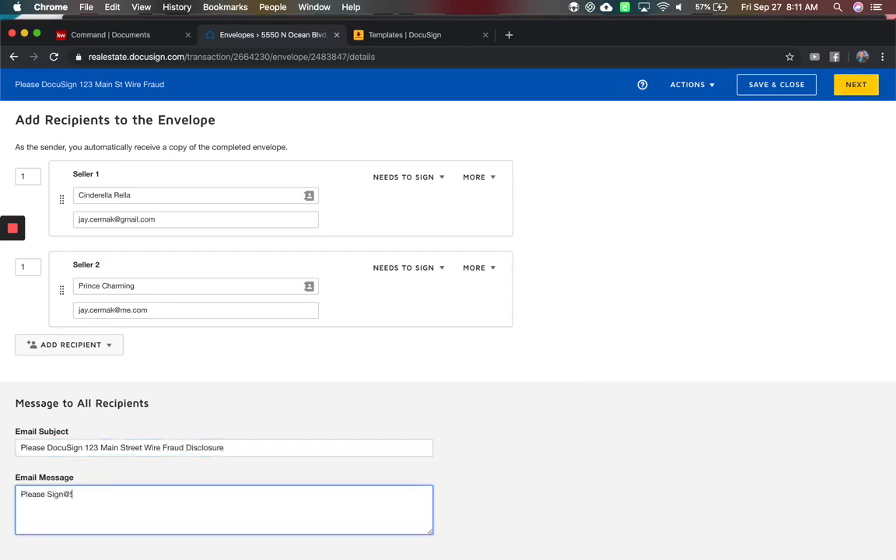
click(856, 84)
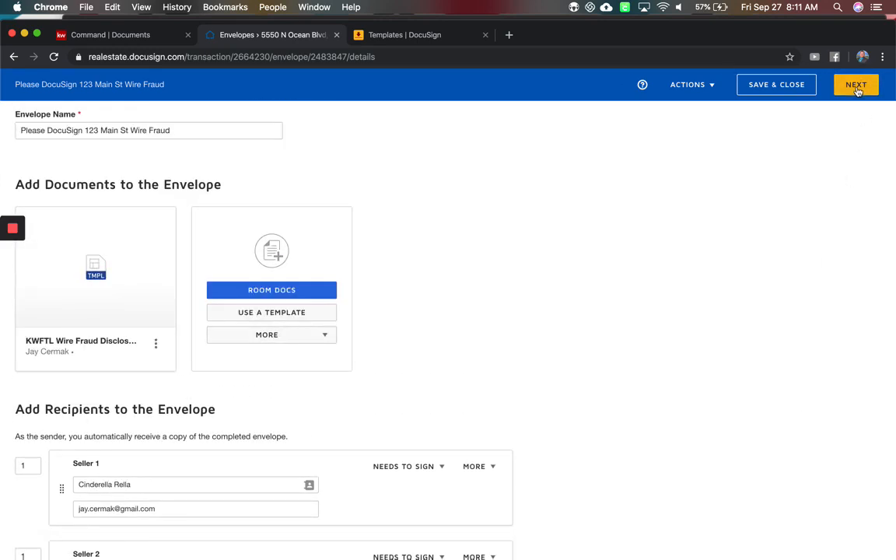
Move to the Add Fields page and review the sellers' pre-placed name, signature and date fields
click(856, 84)
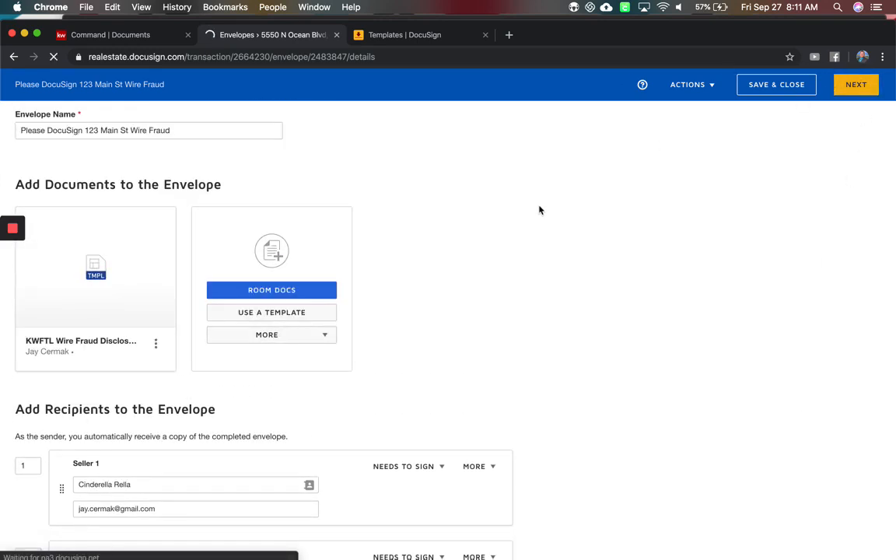
click(856, 84)
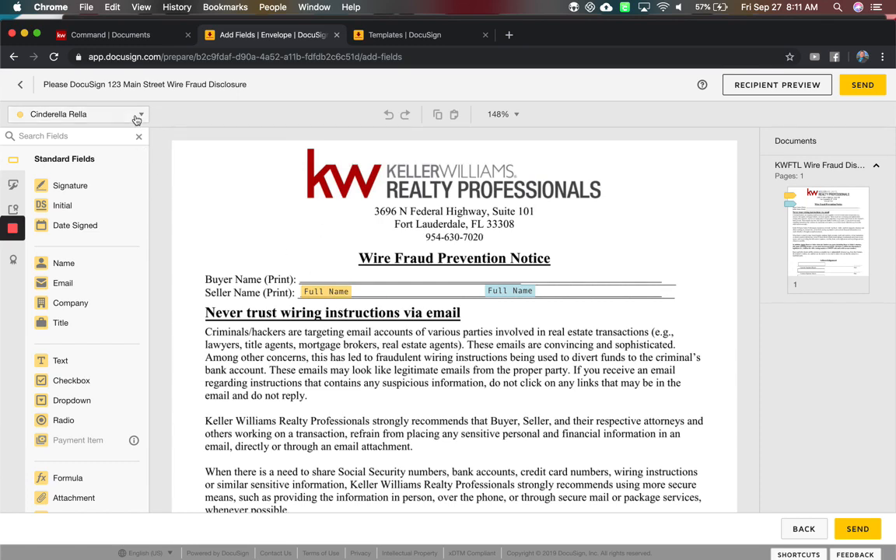
click(140, 114)
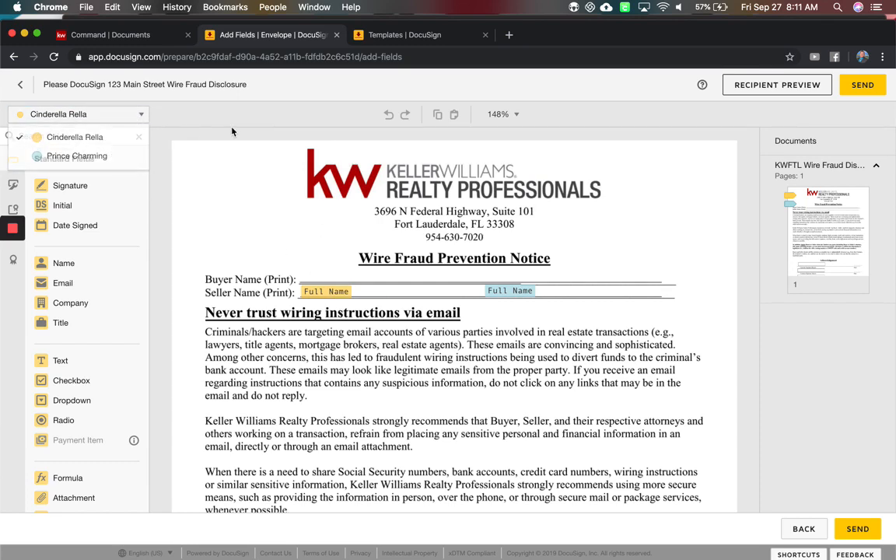
scroll(down, 3)
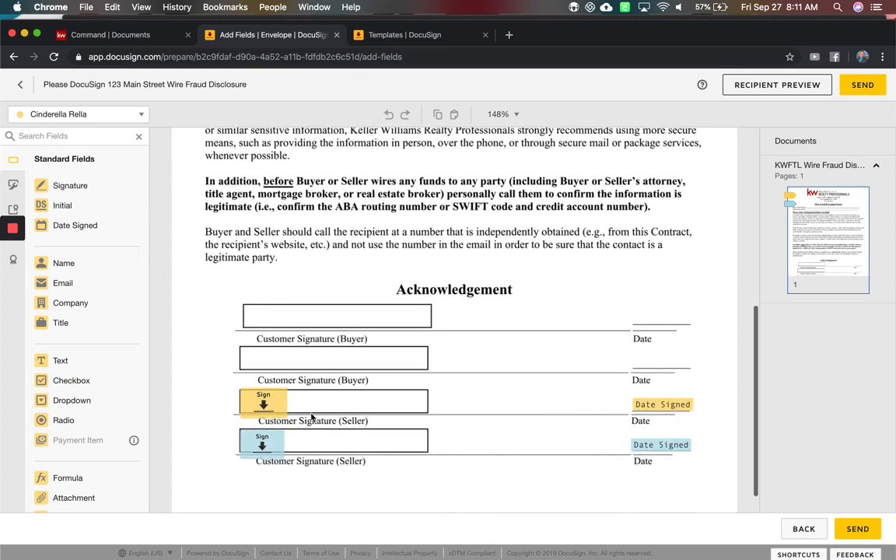
scroll(up, 3)
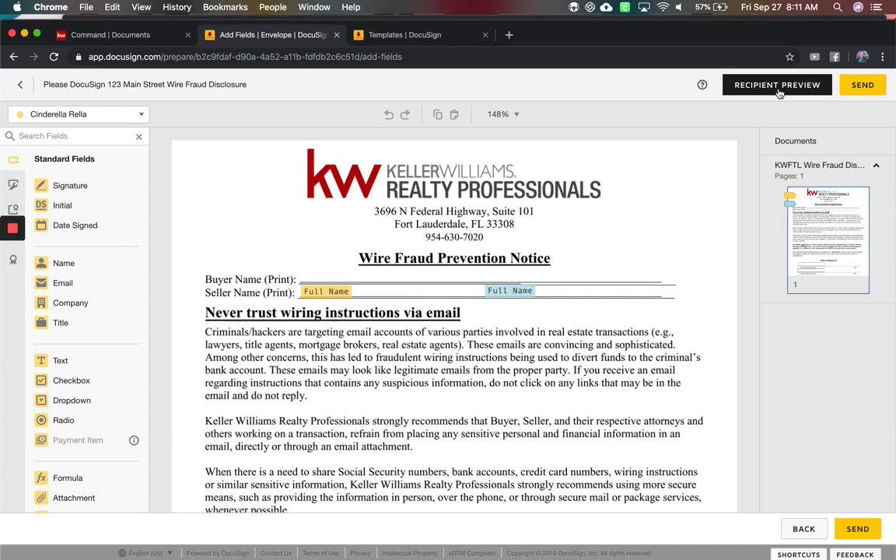
Preview the disclosure as the first seller and walk through its signing fields
click(776, 84)
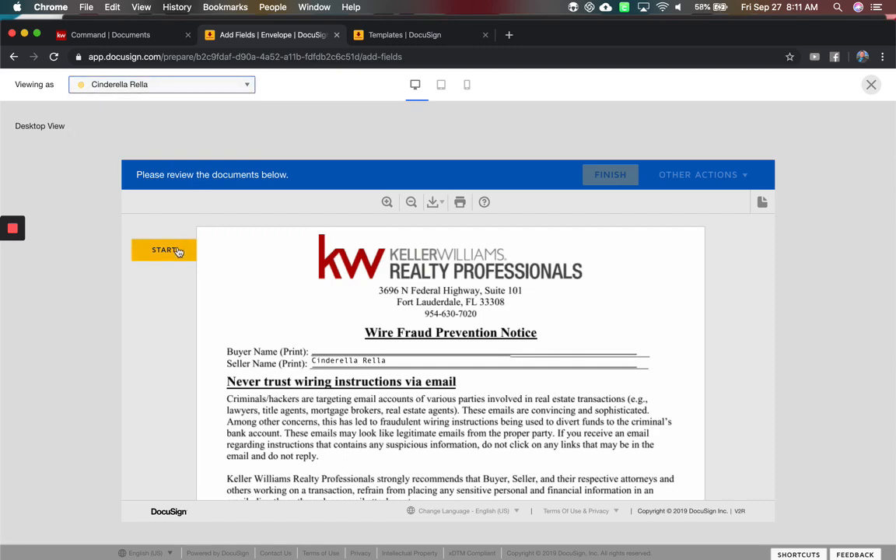
click(163, 249)
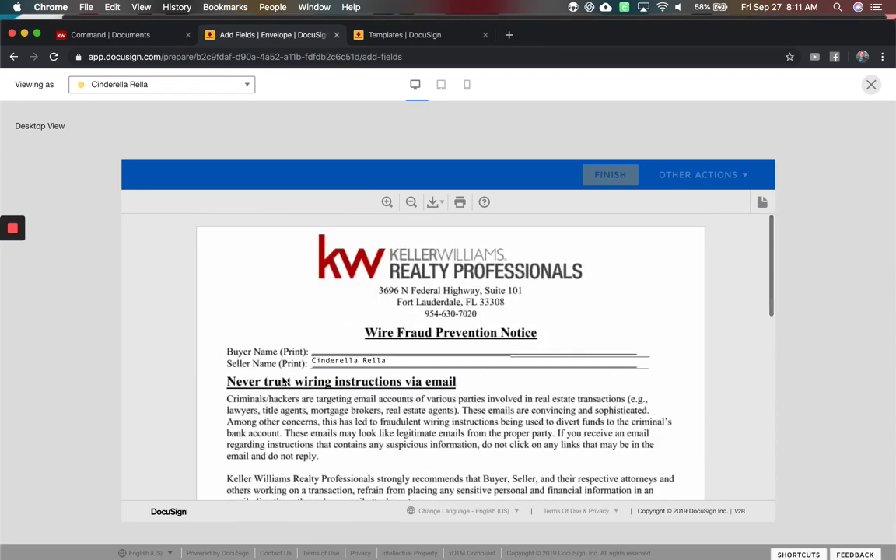
scroll(down, 3)
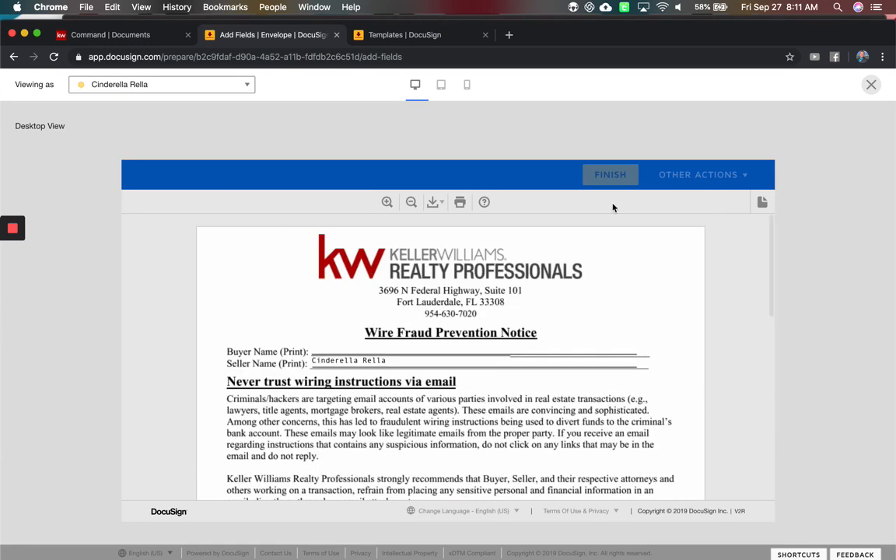
Preview the disclosure as the second seller, Prince Charming, and sign his seller signature field
click(161, 84)
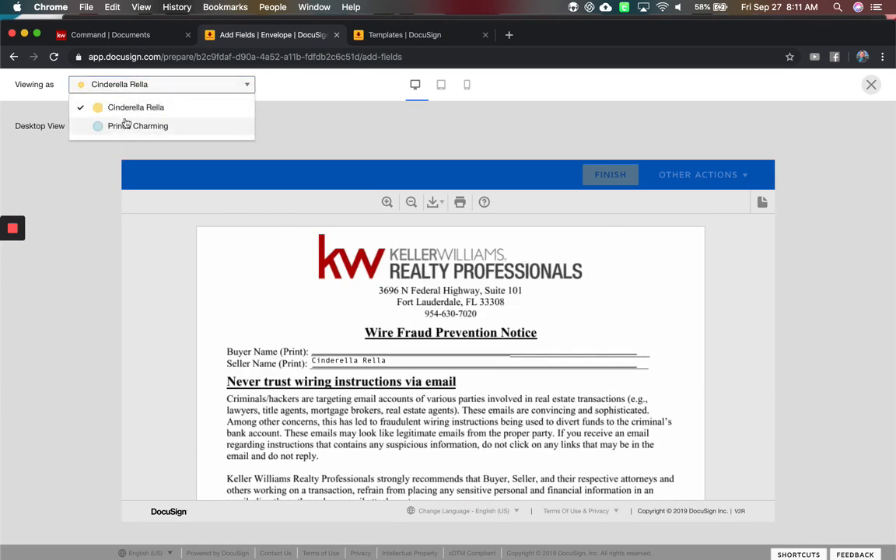
click(136, 125)
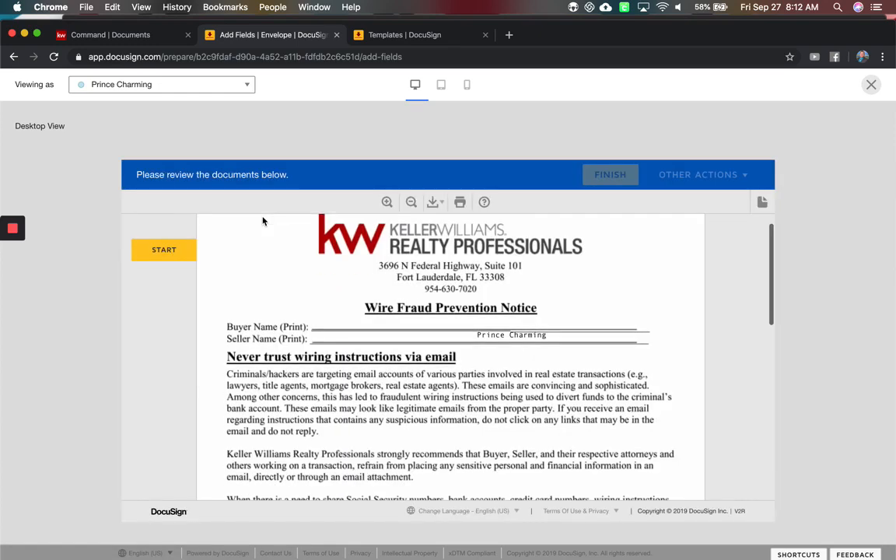
click(165, 249)
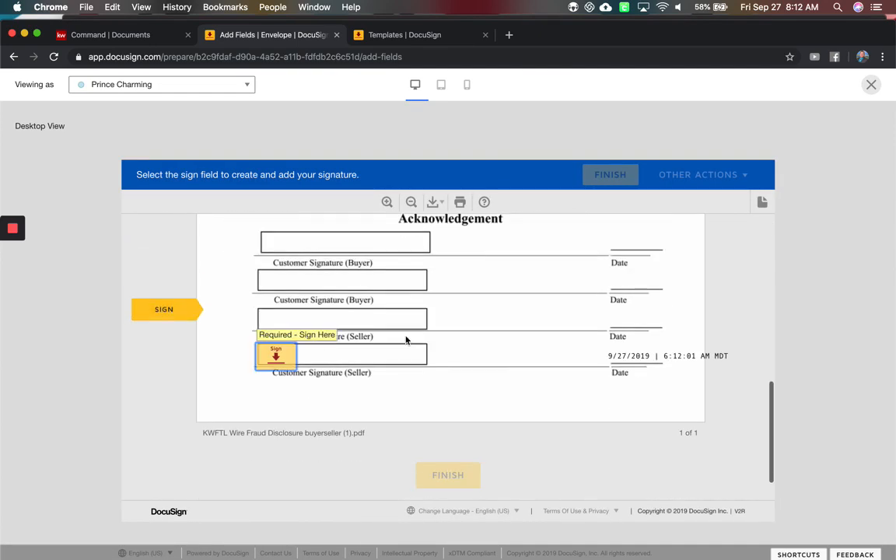
click(276, 355)
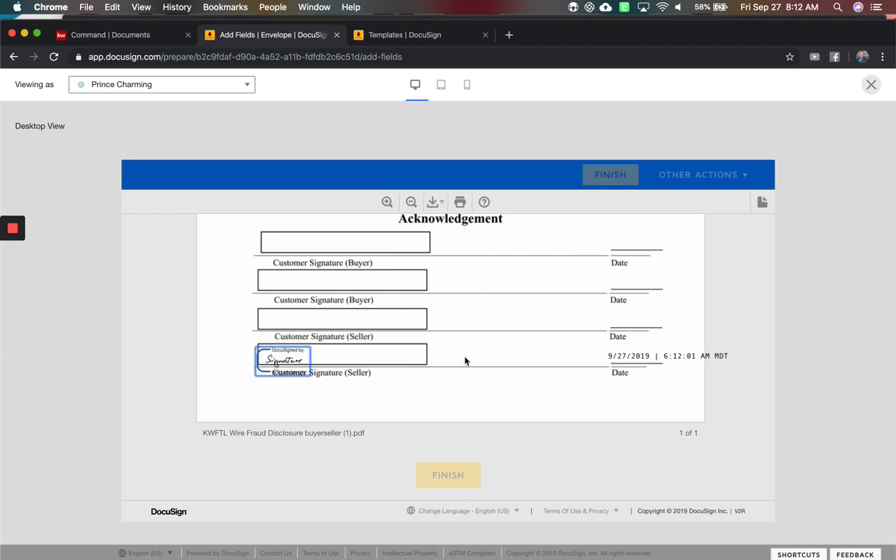
mouse_move(614, 358)
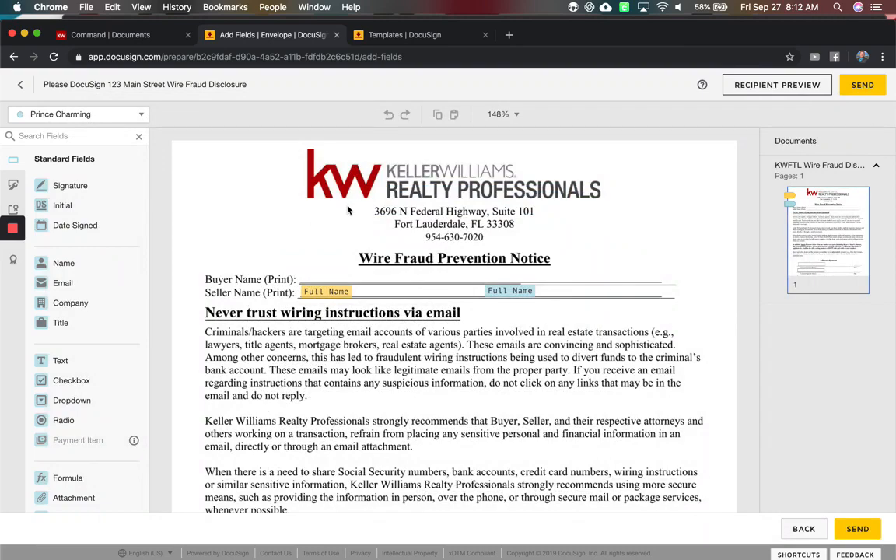
Send the Wire Fraud Disclosure envelope and return to My Templates
scroll(down, 3)
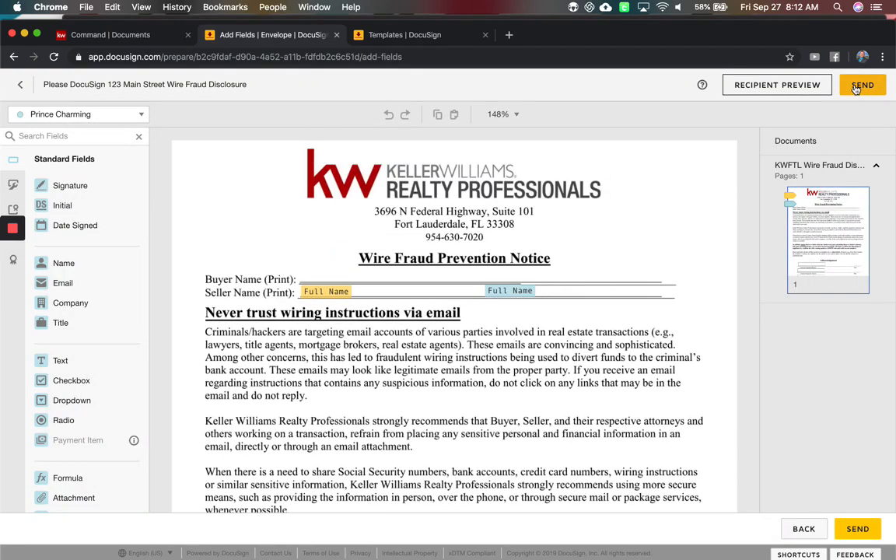
click(862, 84)
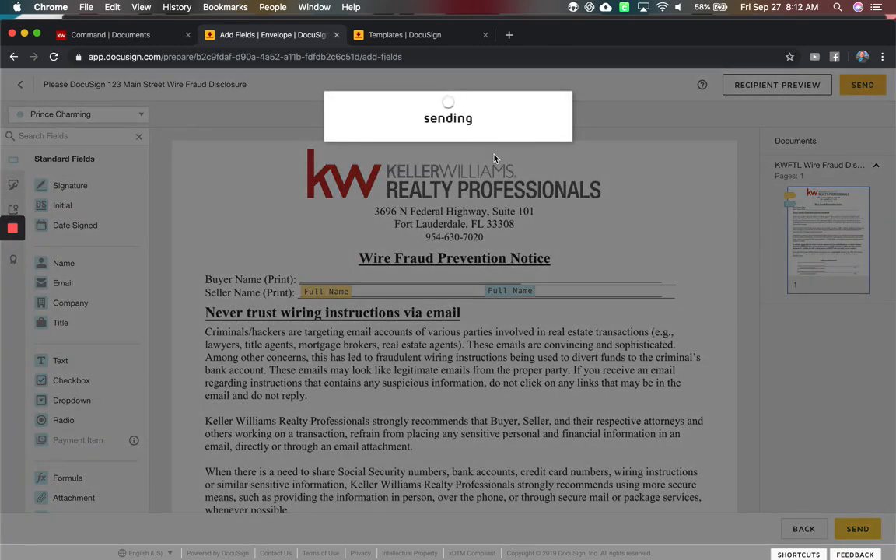
click(862, 84)
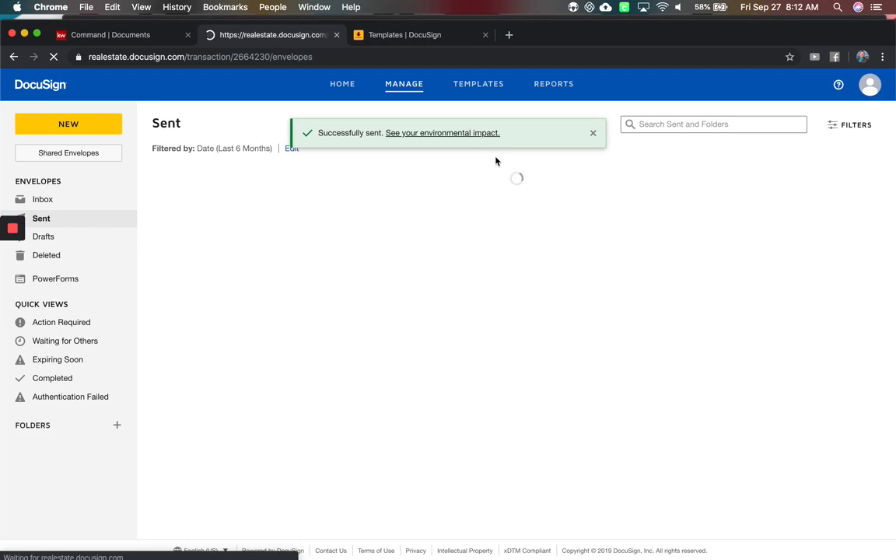
click(404, 34)
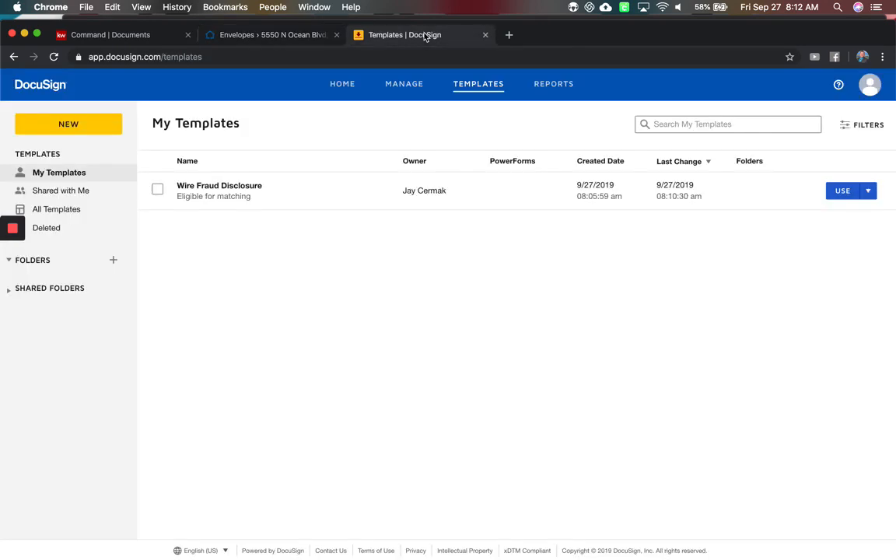
Open the account's My Profile settings and view Privacy & Security
click(869, 84)
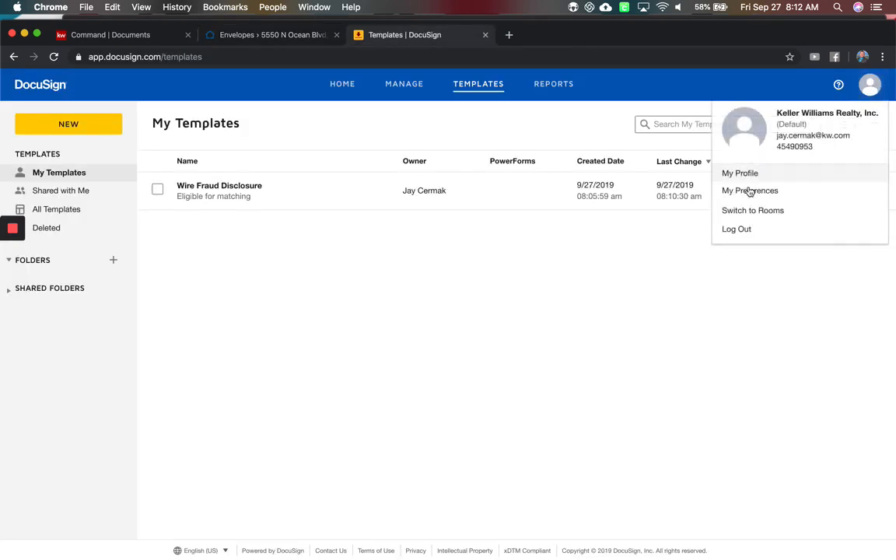
click(740, 173)
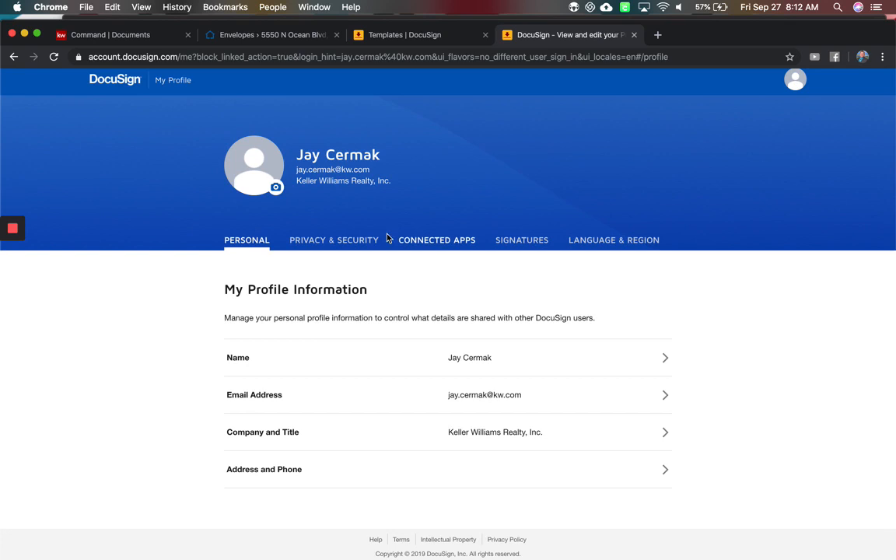
mouse_move(361, 470)
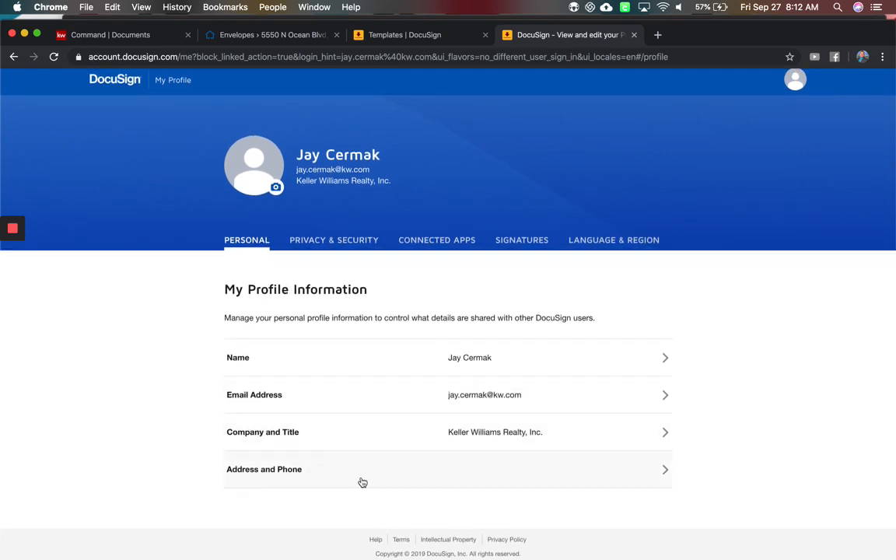
click(333, 240)
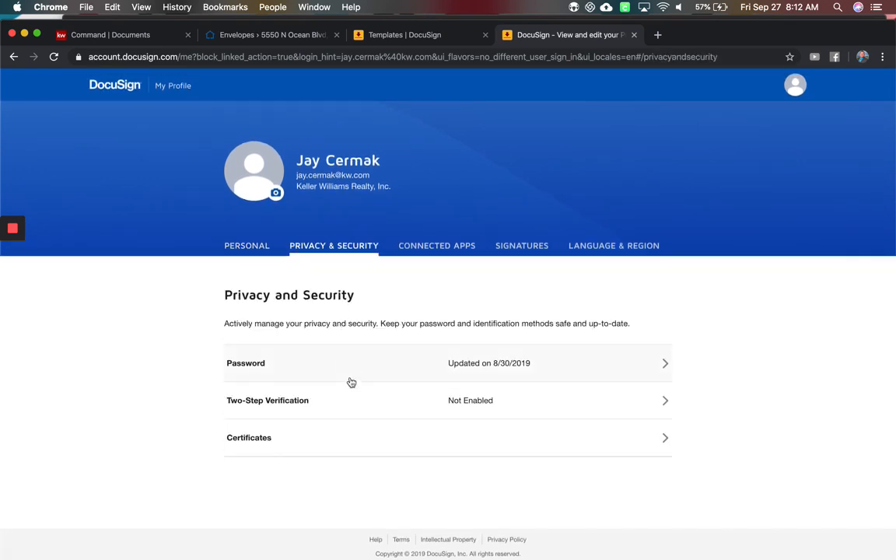
Review Connected Apps and saved Signatures, ending on Language & Region settings
click(436, 246)
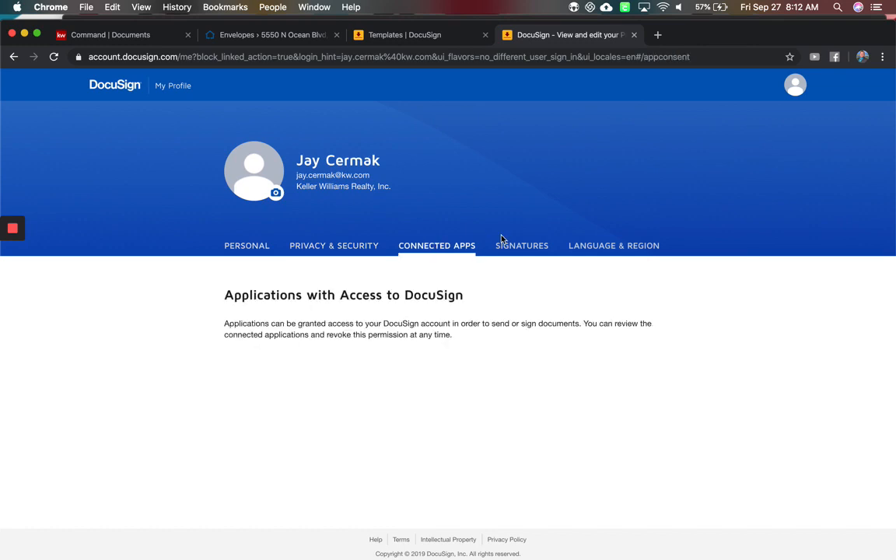
click(521, 245)
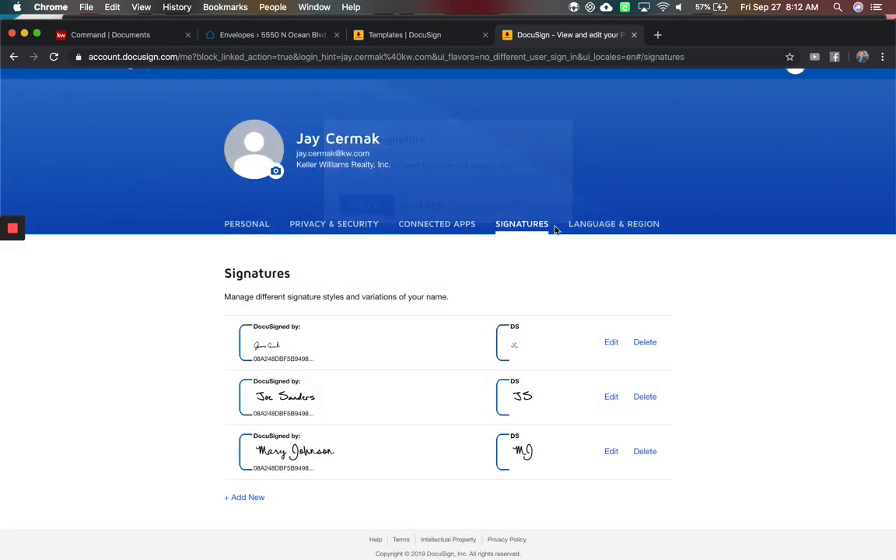
click(613, 224)
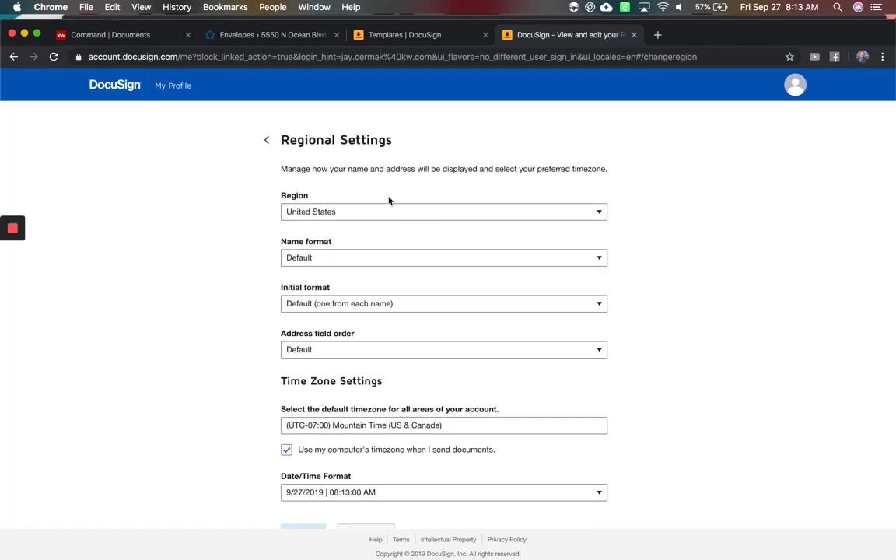
mouse_move(333, 351)
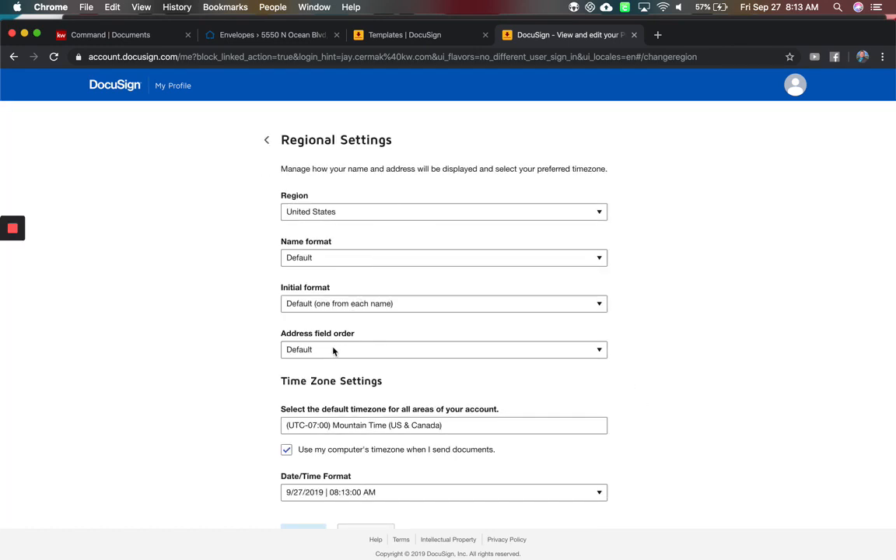
Set the default time zone to (UTC-05:00) Eastern Time, use the 9/27/2019 | 08:13 AM format without seconds, and save
scroll(down, 3)
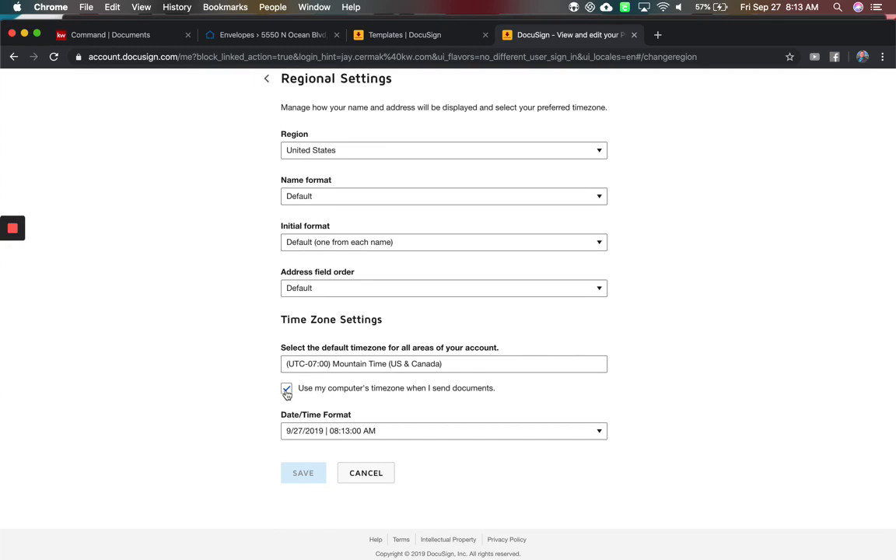
click(443, 364)
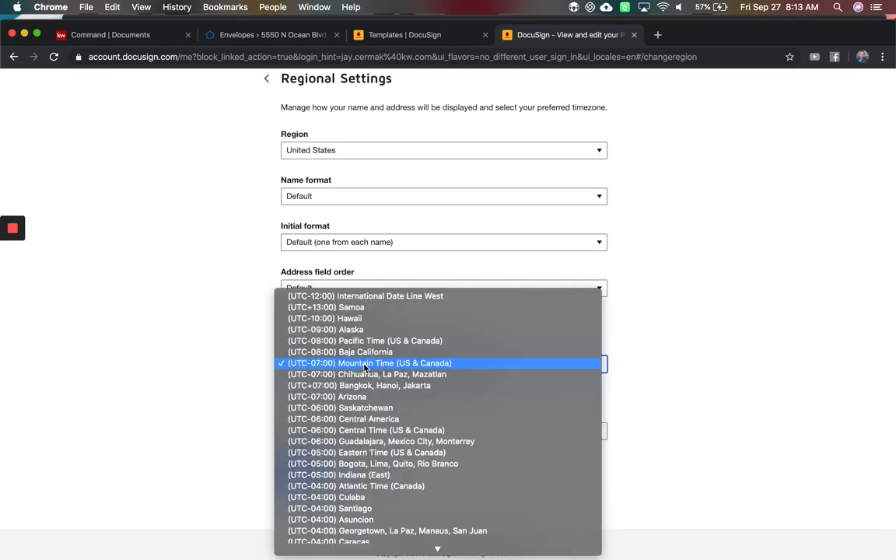
mouse_move(365, 451)
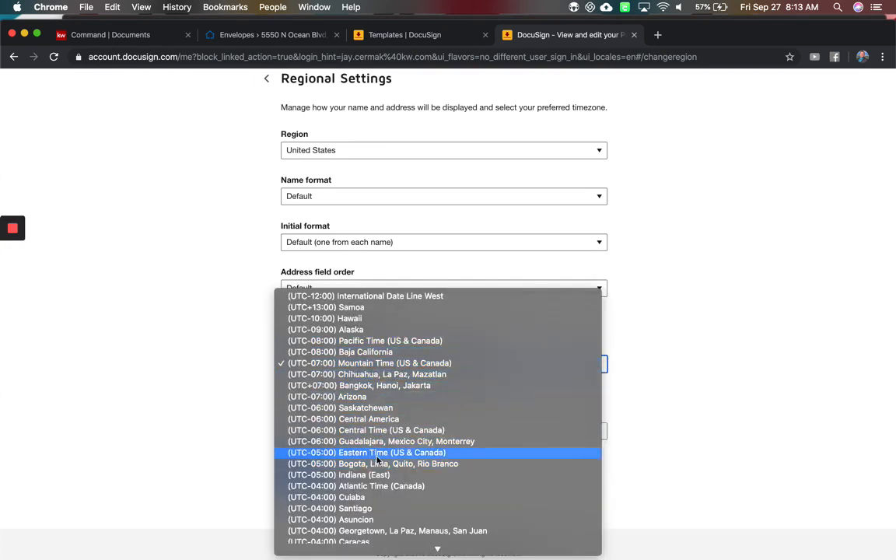
click(366, 453)
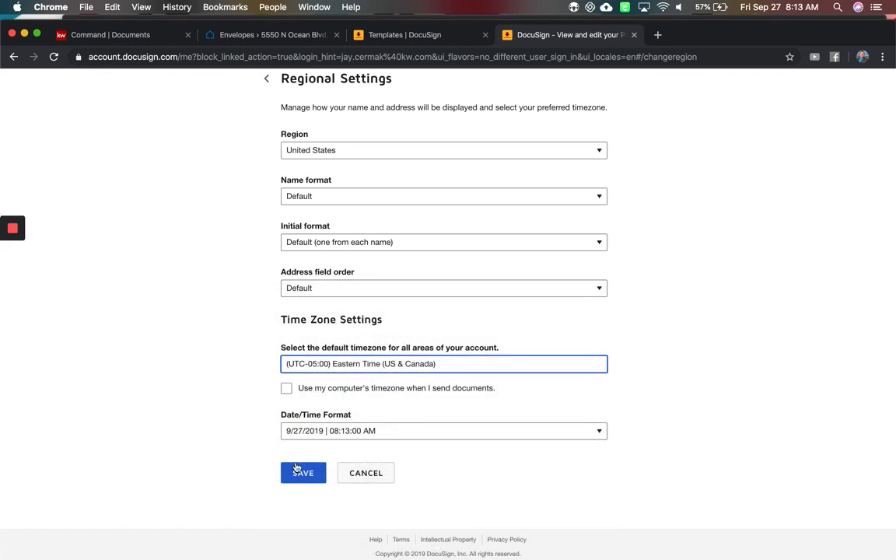
click(443, 429)
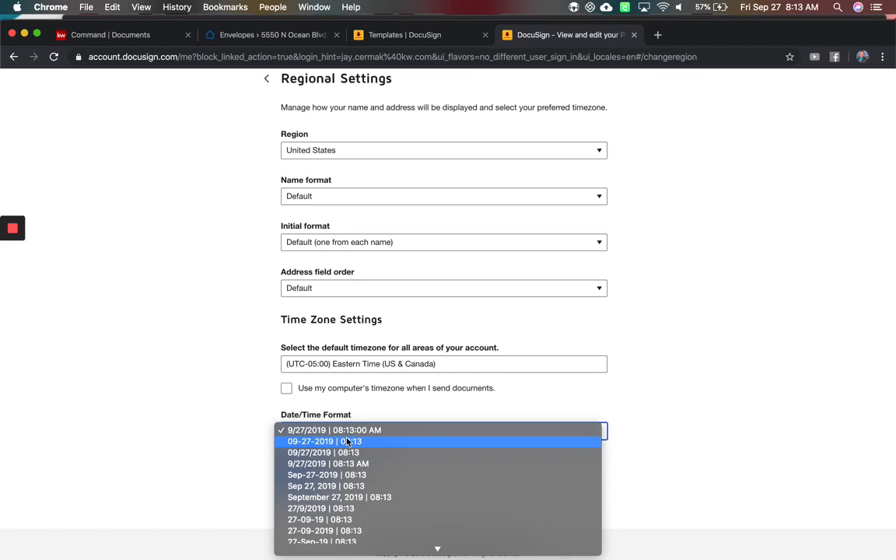
click(326, 464)
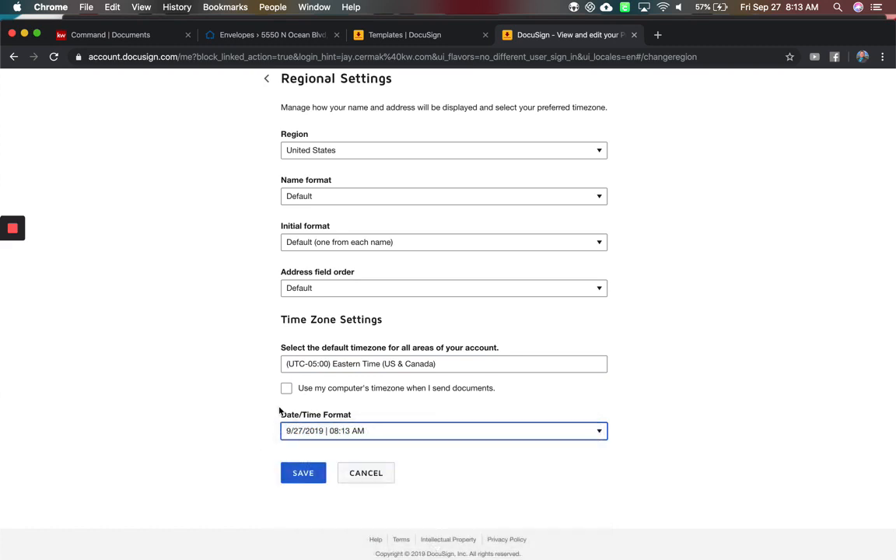
click(302, 473)
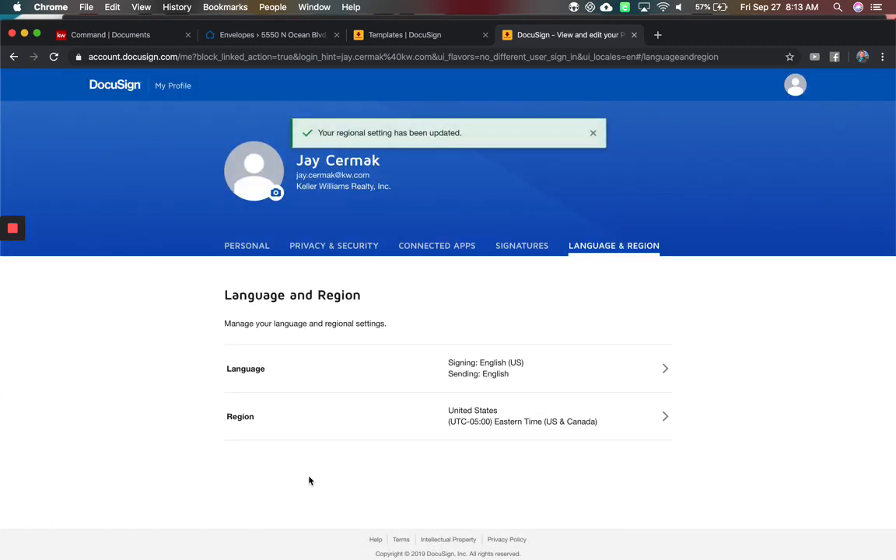
mouse_move(563, 411)
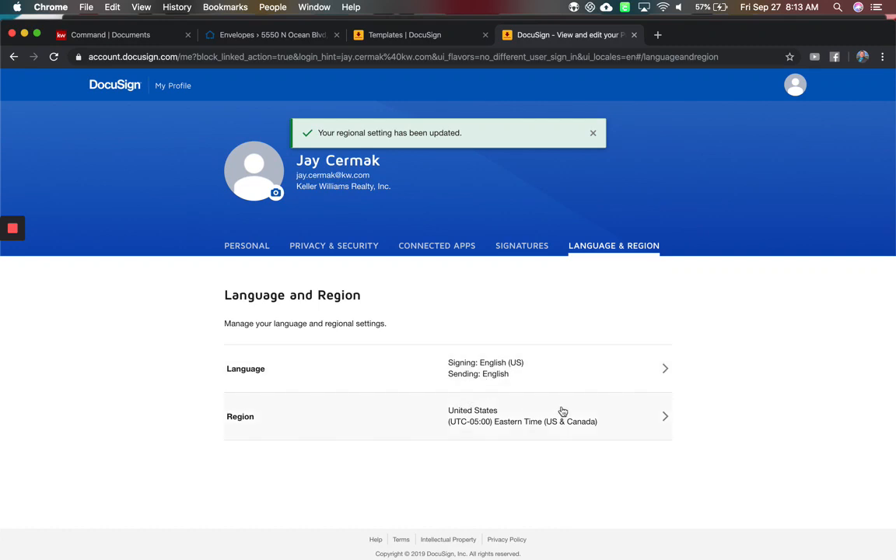
mouse_move(563, 411)
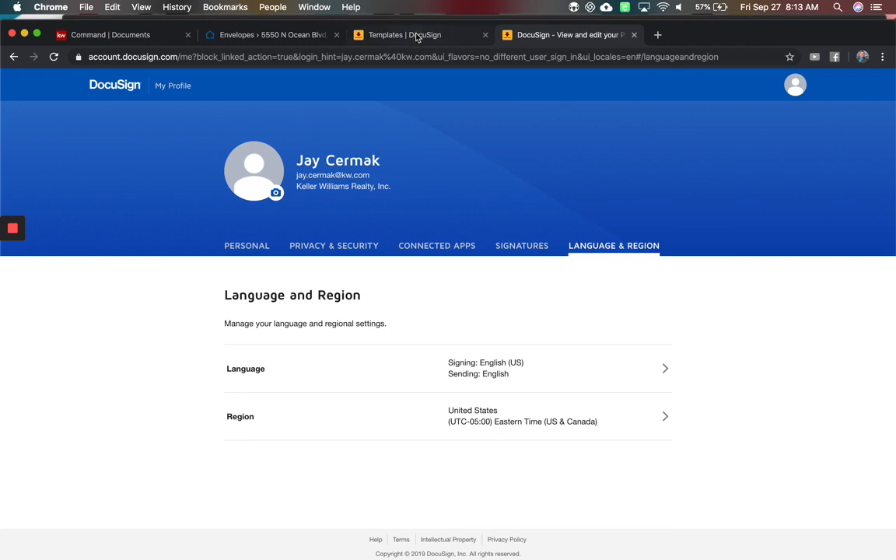
Return to the My Templates page with Eastern Time now saved
click(404, 35)
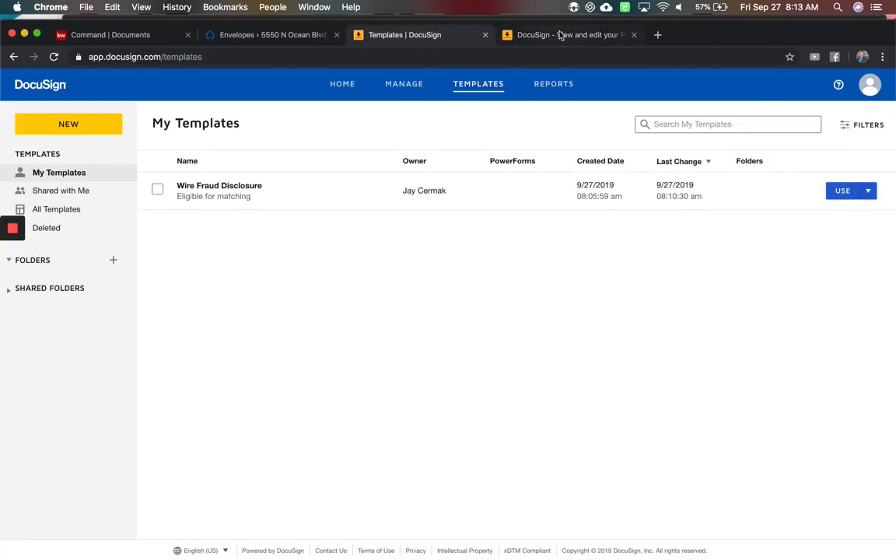